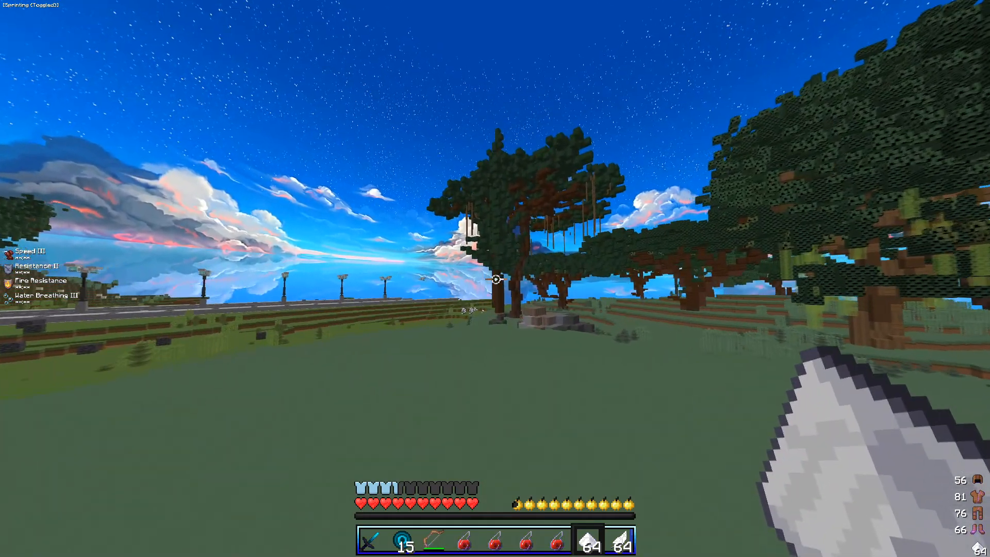
pyautogui.moveTo(495, 278)
pyautogui.write('/gkit')
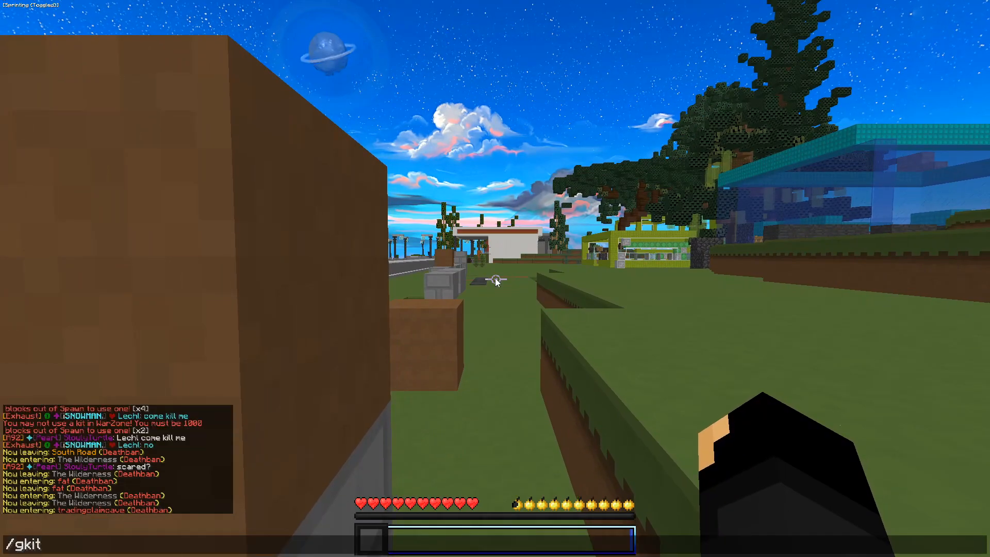
# - Send /gkit to open the Kits menu, then leave the menu
pyautogui.press('Return')
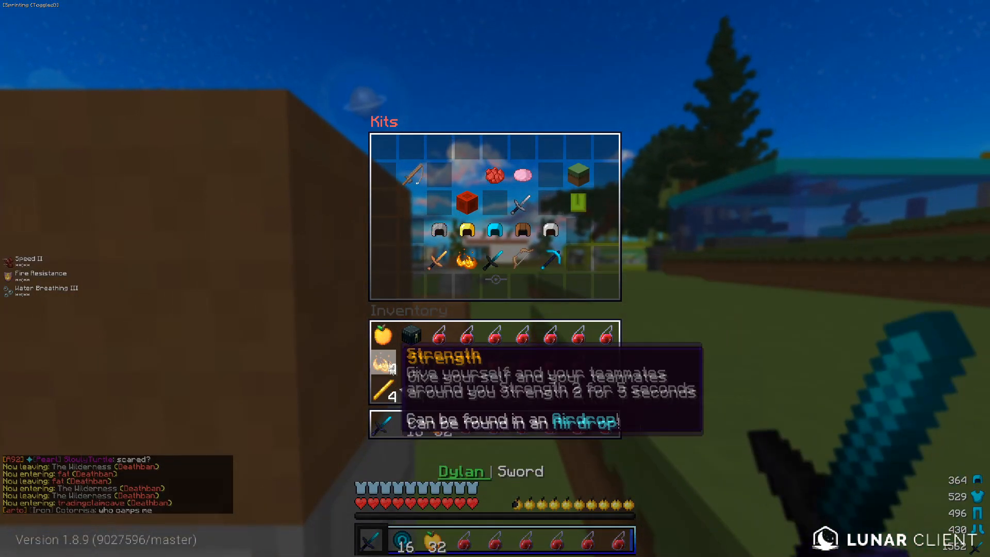
pyautogui.press('escape')
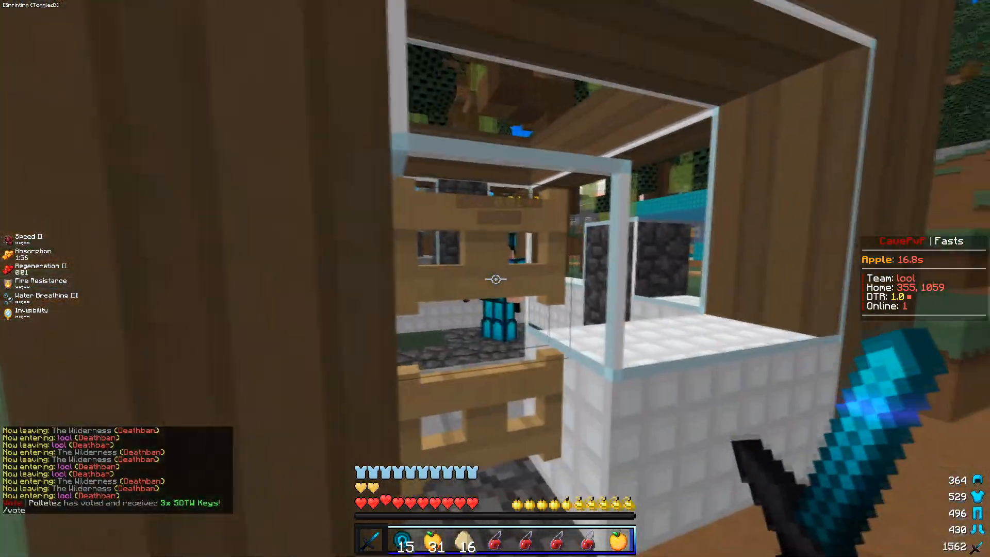
# - Switch to ender pearls repeatedly to pearl up the stone shafts before dying
pyautogui.press('e')
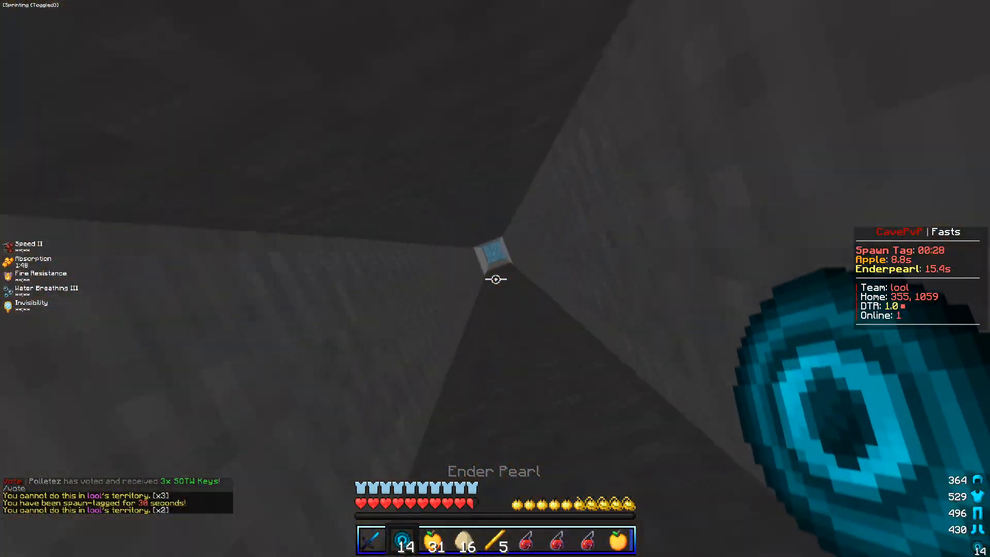
pyautogui.press('e')
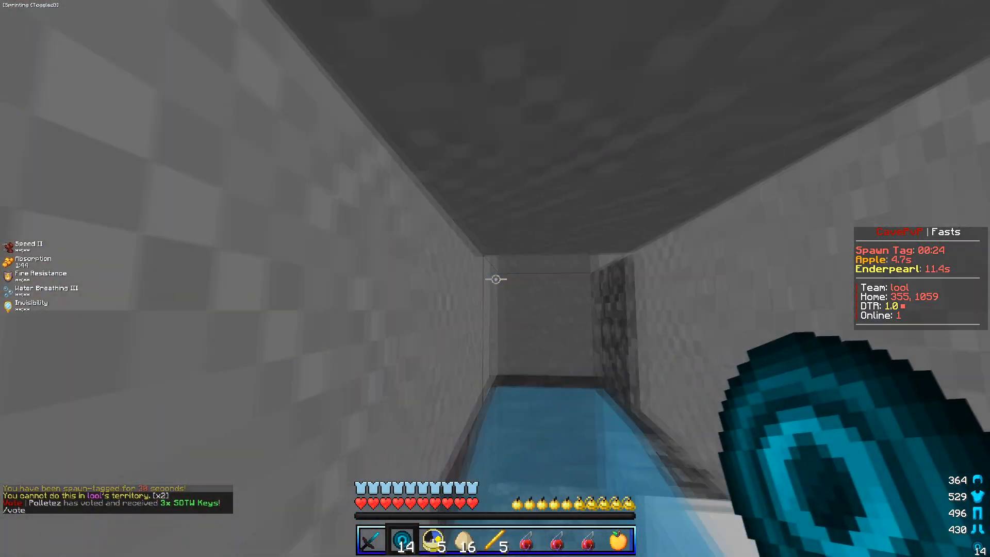
pyautogui.moveTo(495, 278)
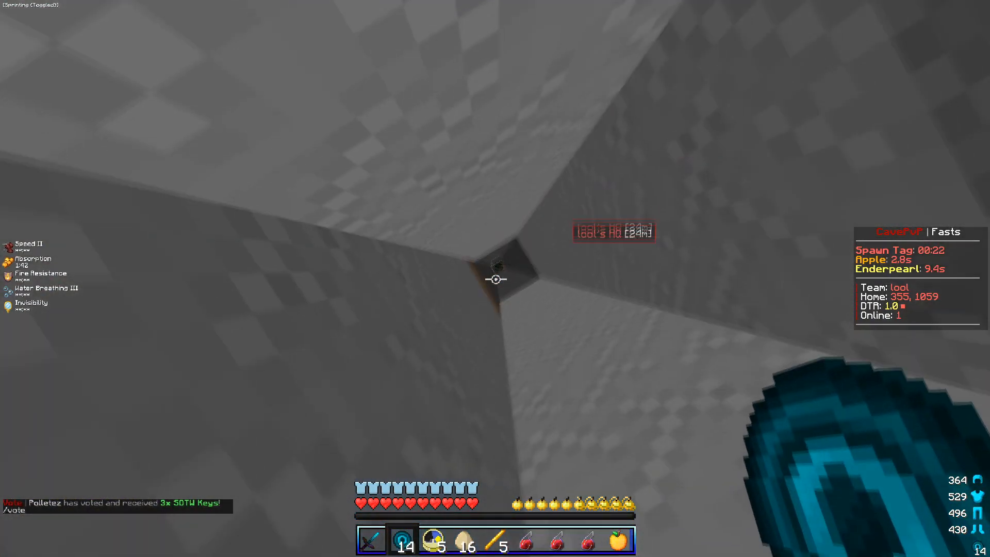
pyautogui.moveTo(495, 280)
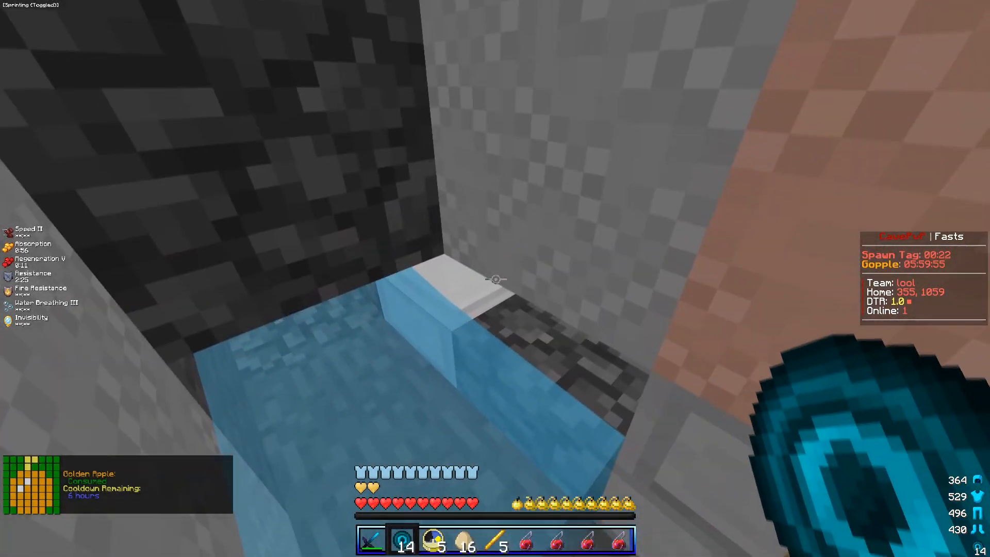
pyautogui.press('e')
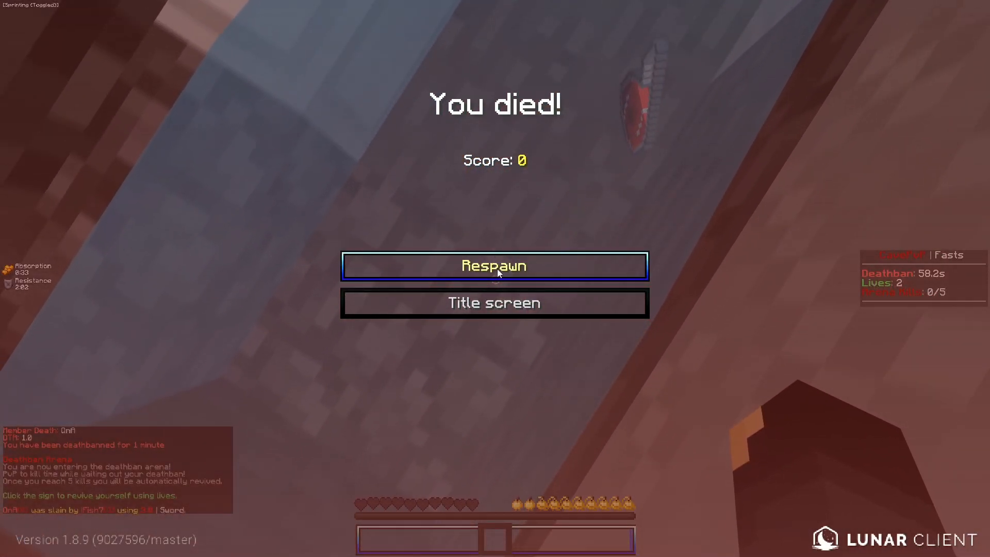
# - Respawn at the spawn road and close the inventory view
pyautogui.click(494, 265)
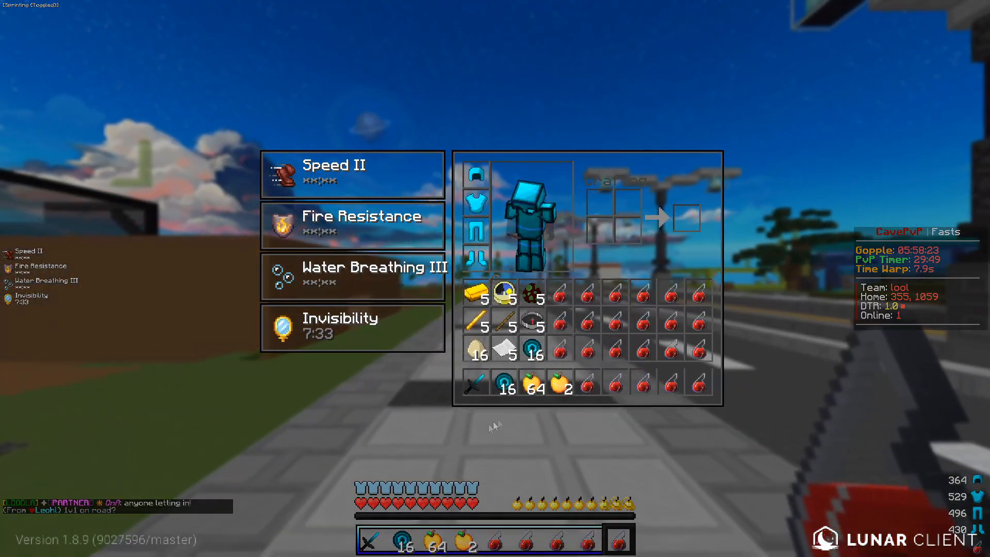
pyautogui.press('Escape')
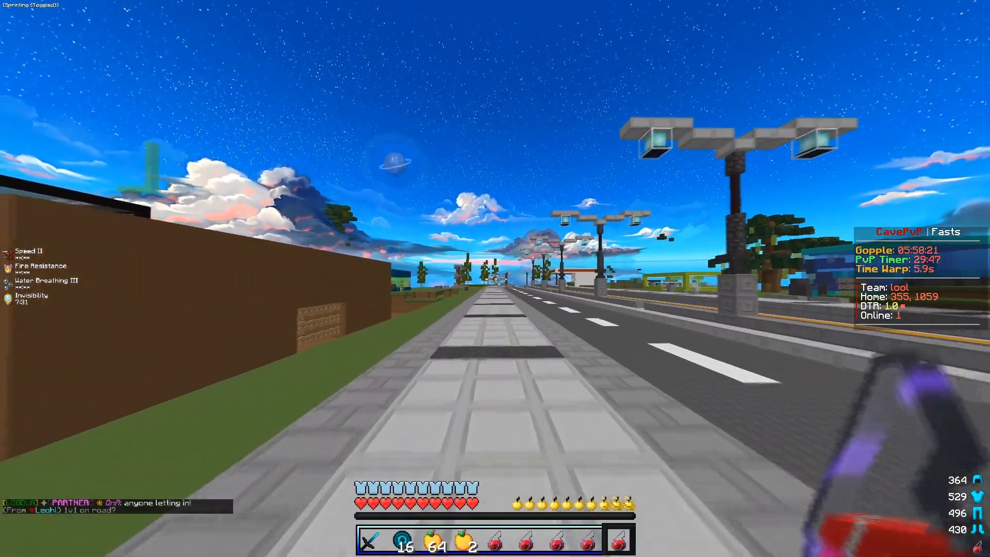
pyautogui.moveTo(495, 279)
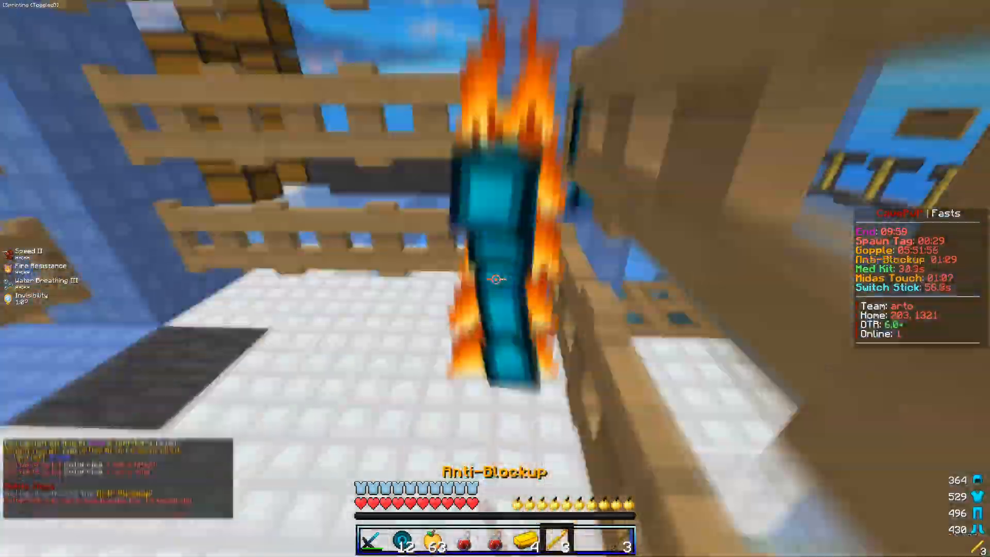
# - Check the inventory twice while chasing the enemy down into the cobblestone shaft
pyautogui.press('e')
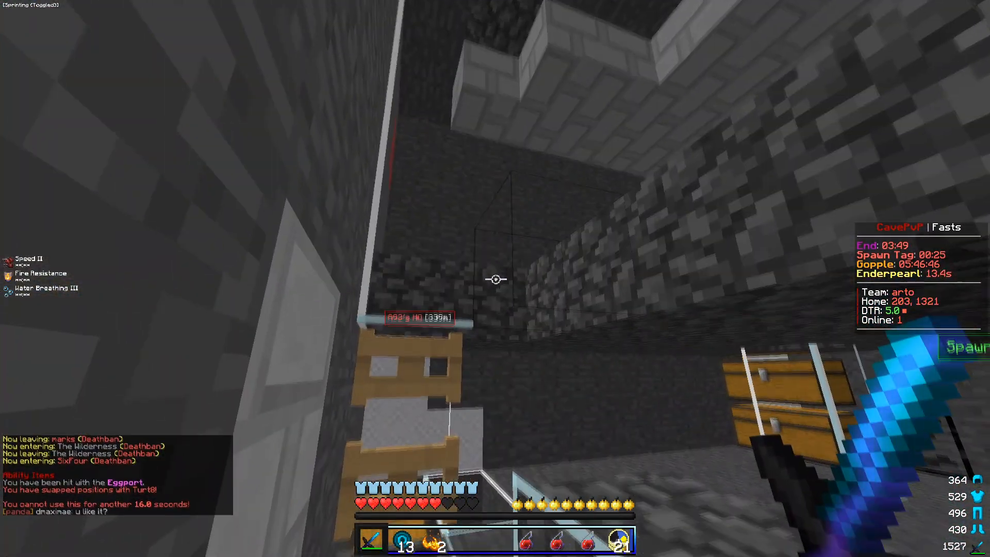
pyautogui.press('e')
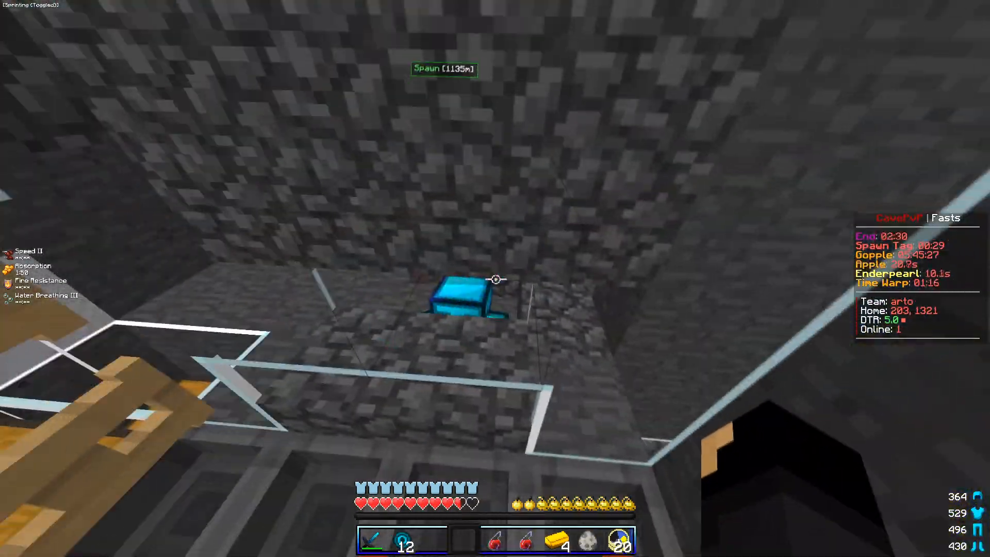
# - Open the inventory to swap to splash healing potions during the fight
pyautogui.press('e')
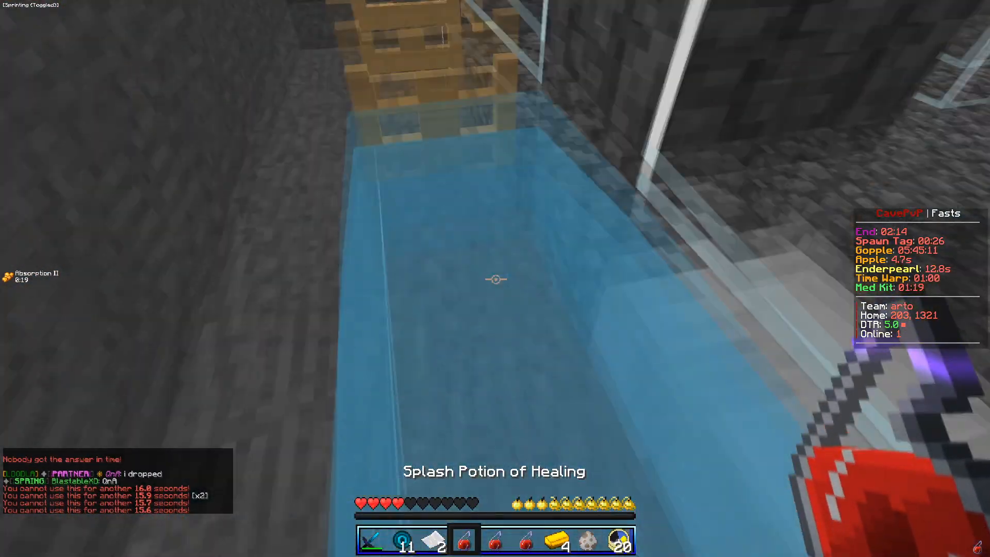
pyautogui.press('e')
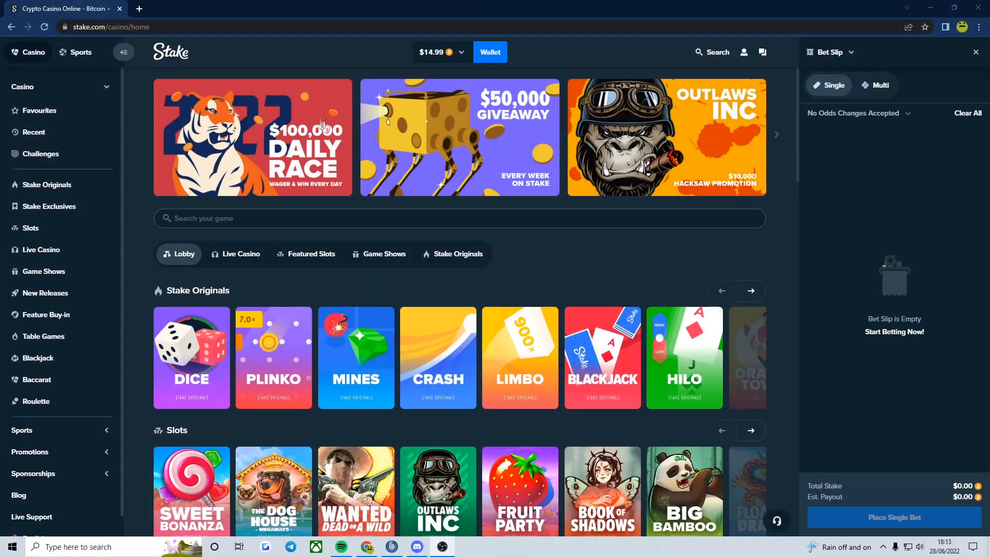
pyautogui.moveTo(975, 52)
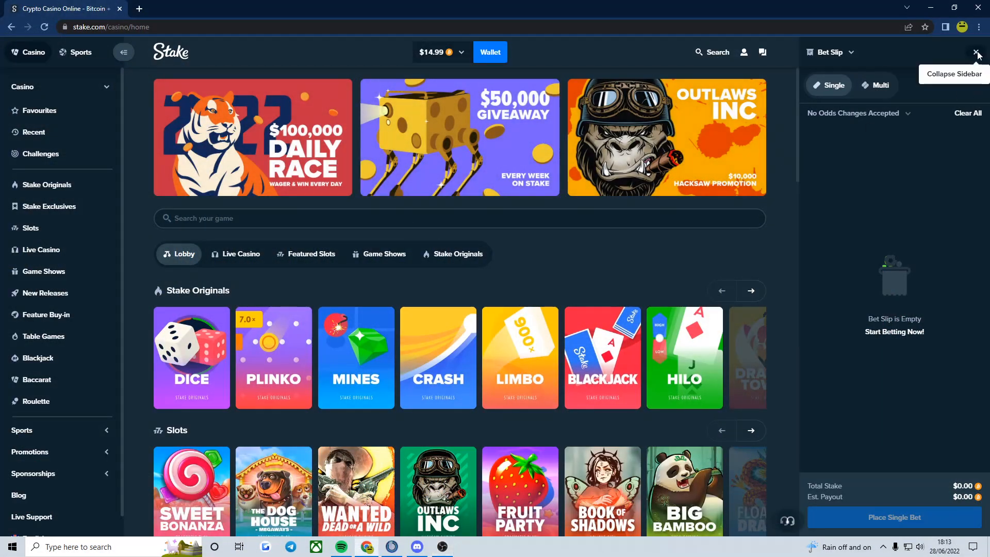
# - Collapse the bet slip, view the account statistics (260 bets) from the profile menu, and close them
pyautogui.click(975, 52)
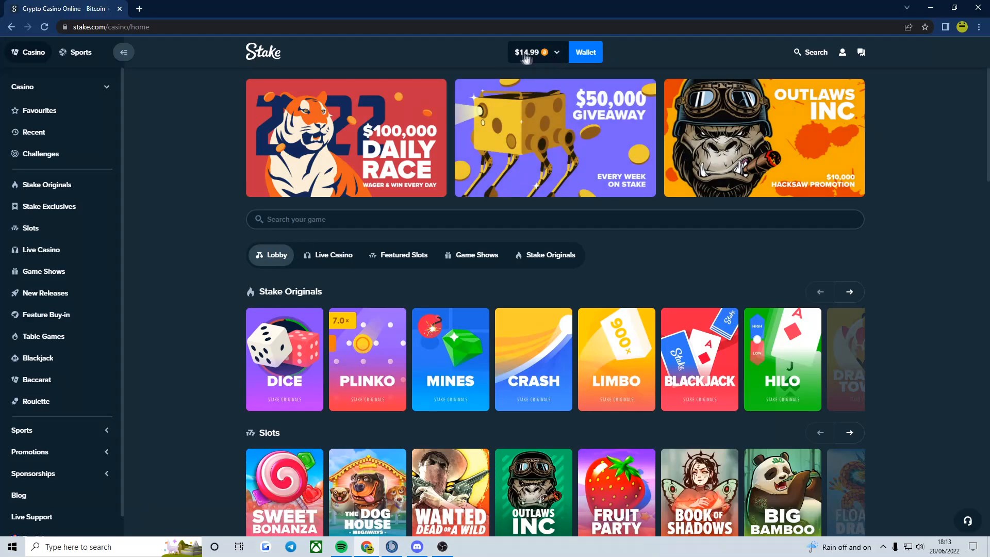
pyautogui.moveTo(836, 63)
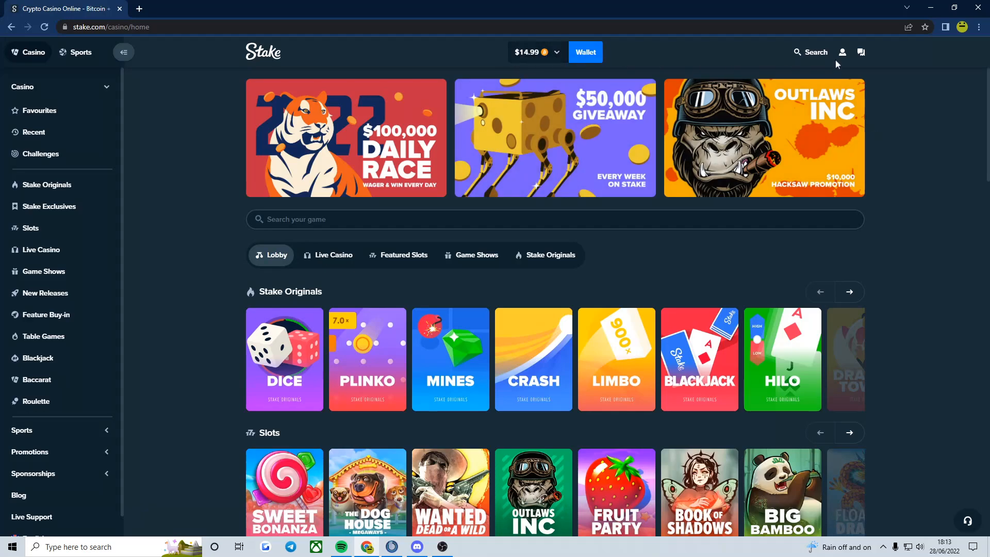
pyautogui.moveTo(871, 69)
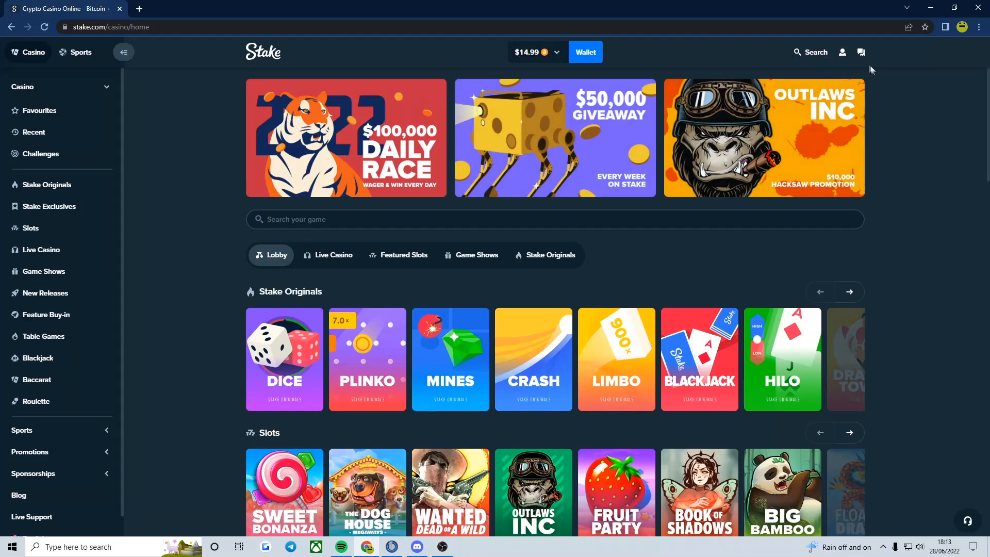
pyautogui.click(841, 51)
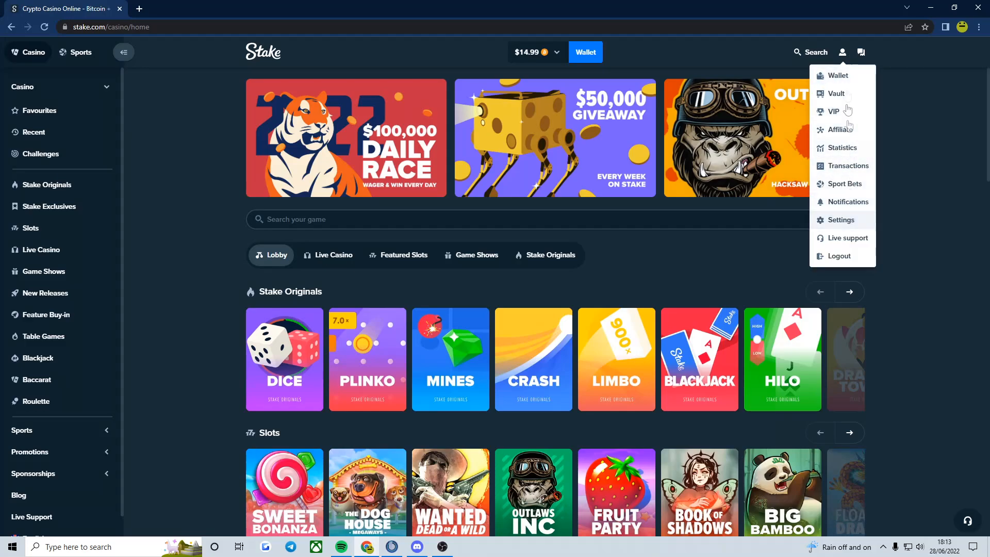
pyautogui.moveTo(851, 173)
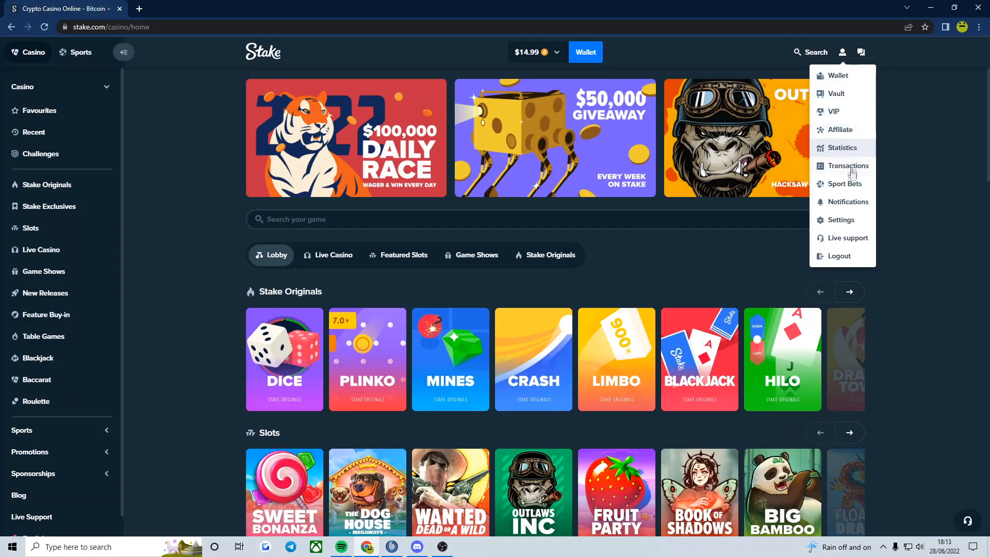
pyautogui.click(842, 148)
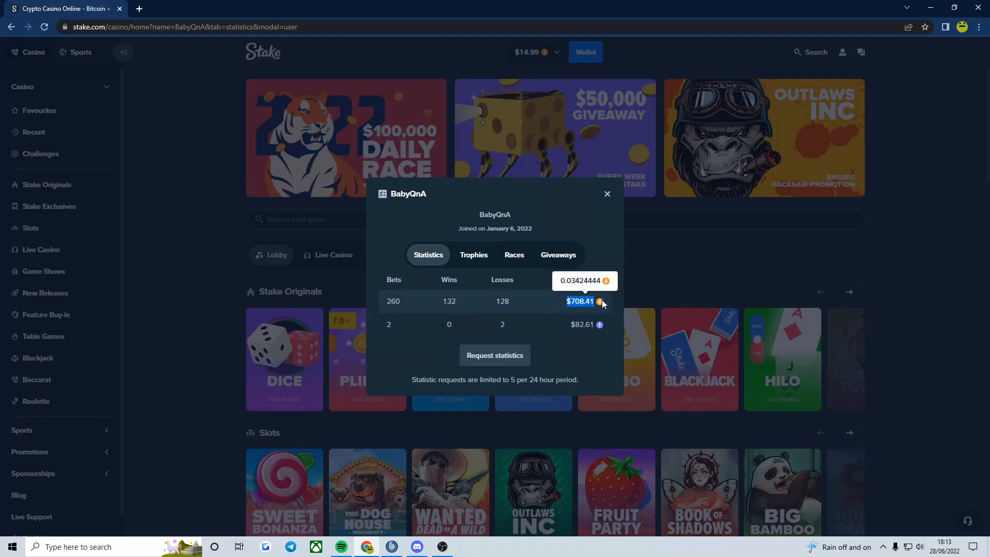
pyautogui.moveTo(531, 300)
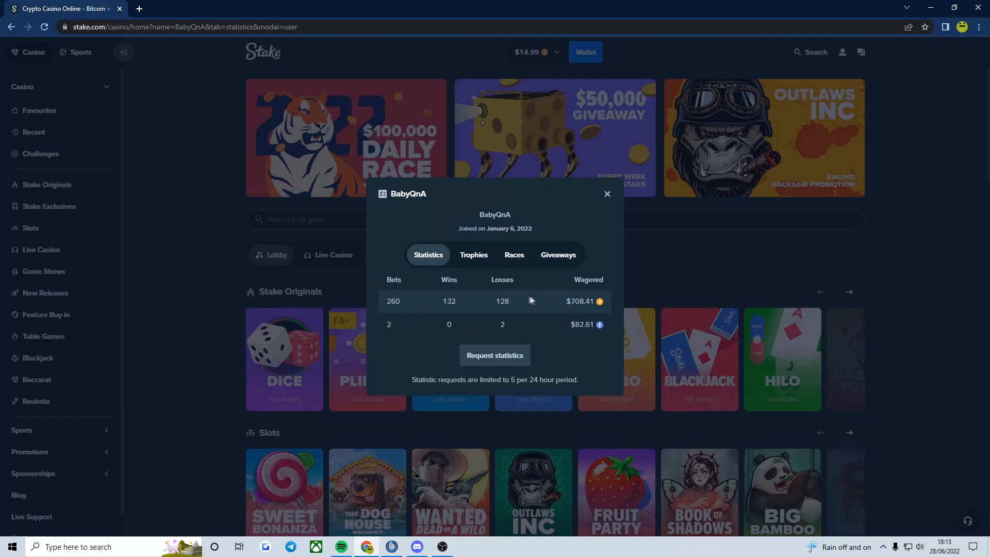
pyautogui.moveTo(121, 267)
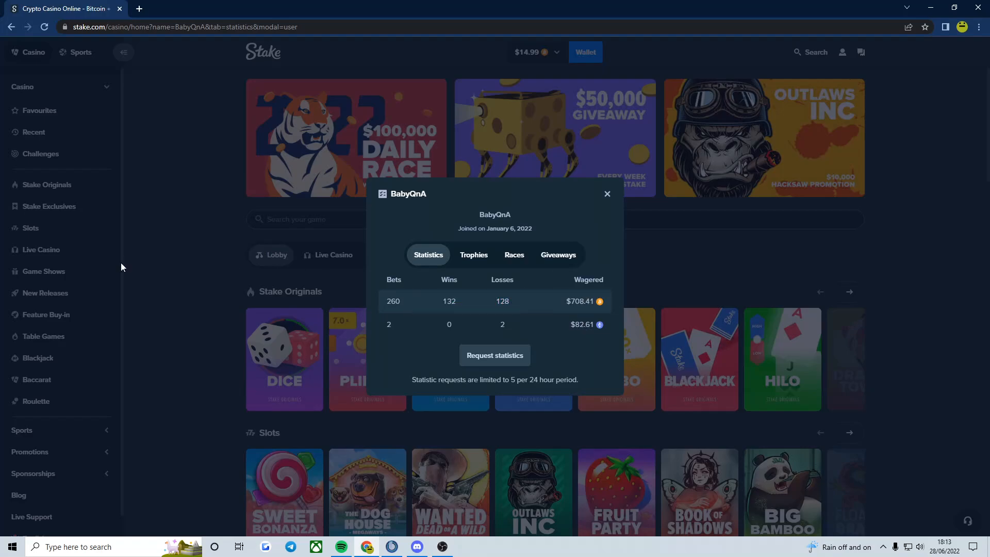
pyautogui.click(606, 194)
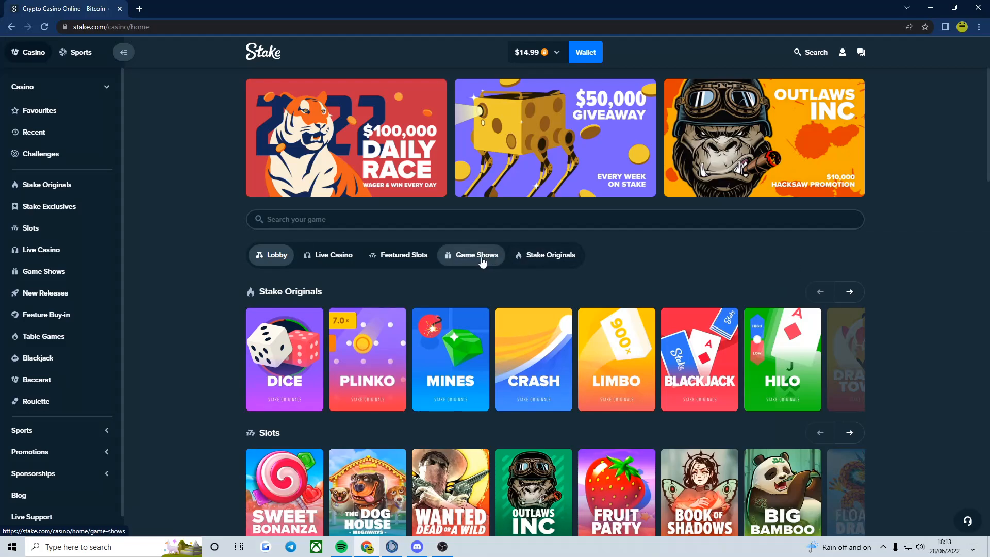
# - View the wallet's BTC deposit address, then close the wallet back to the lobby
pyautogui.click(584, 52)
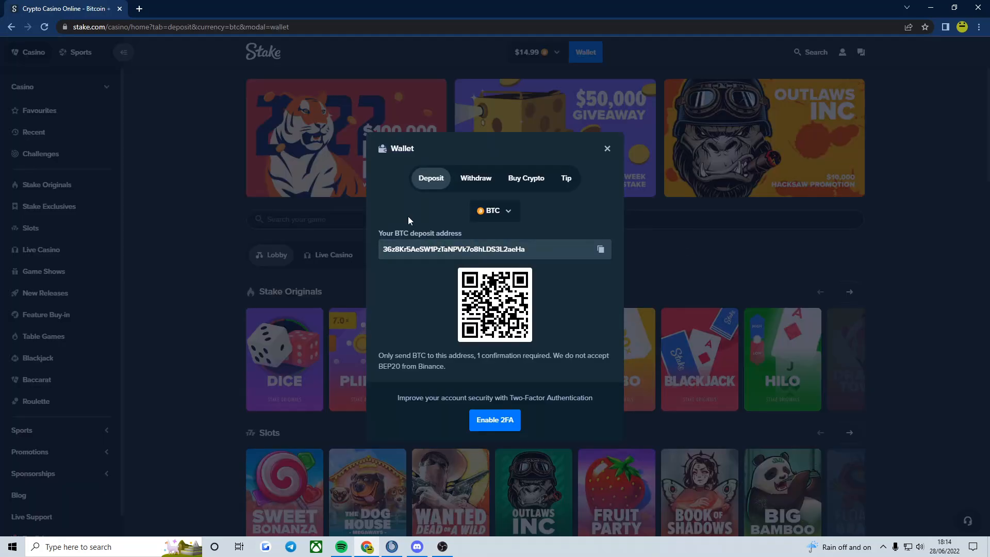
pyautogui.click(480, 248)
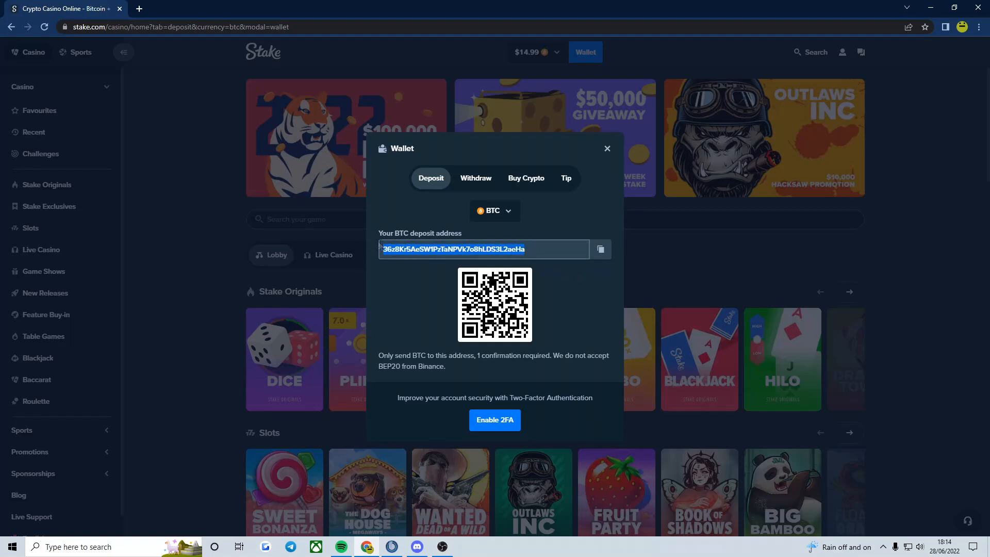
pyautogui.moveTo(512, 227)
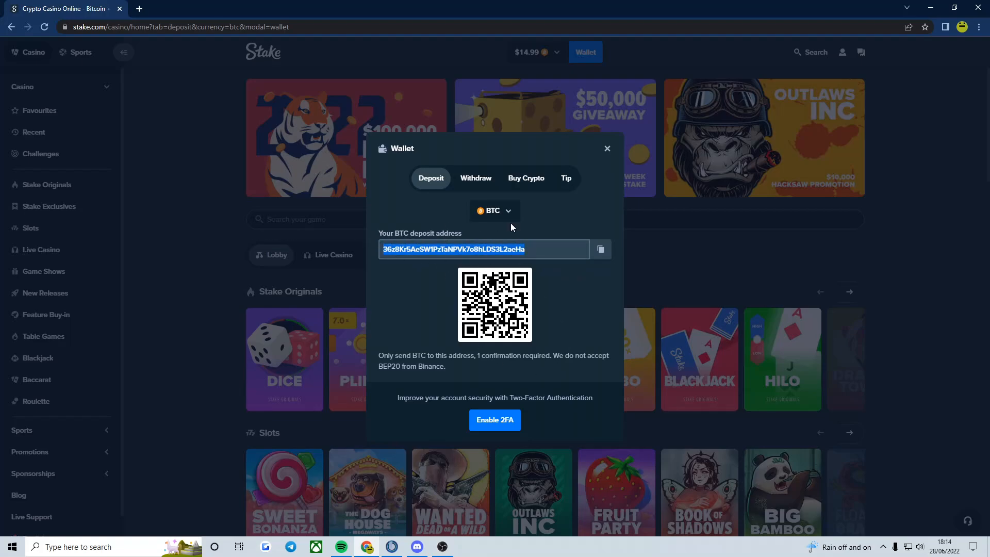
pyautogui.click(607, 149)
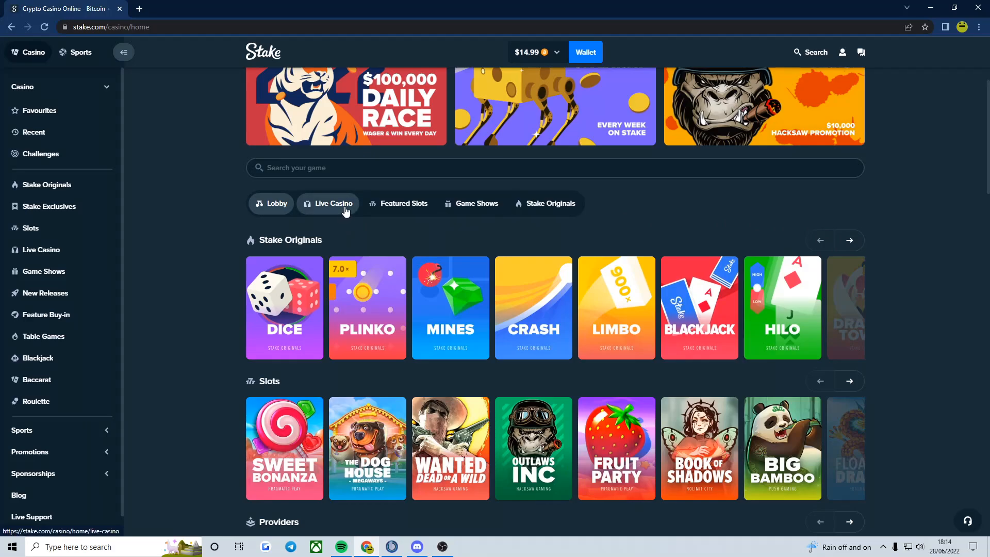
# - Show the Live Casino games list with Crazy Time, Roulette and Baccarat
pyautogui.click(328, 203)
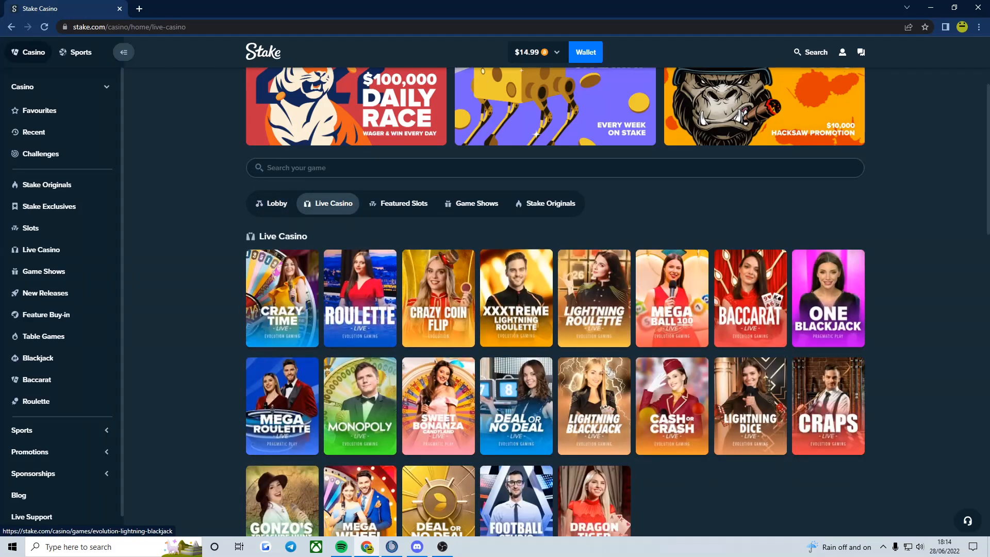
pyautogui.scroll(-3)
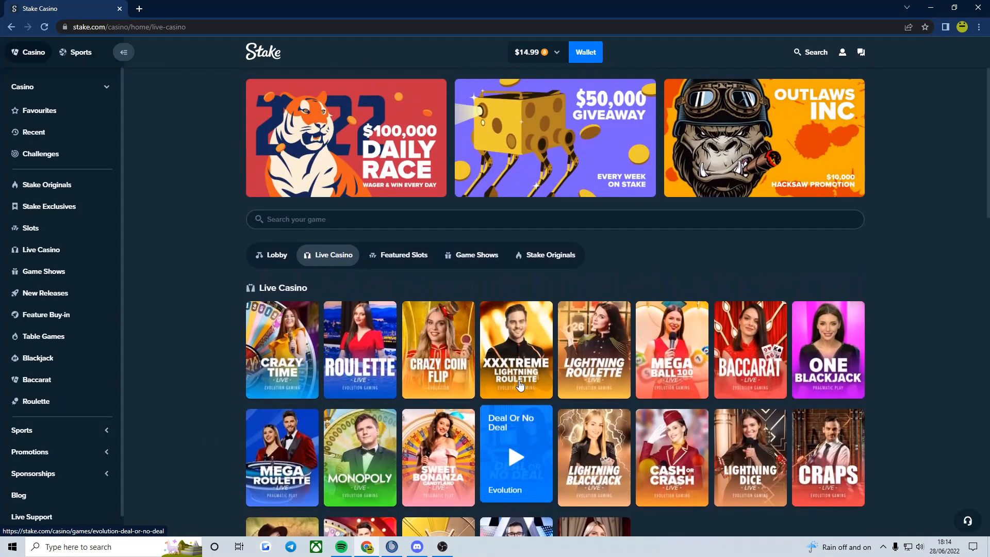
pyautogui.moveTo(696, 371)
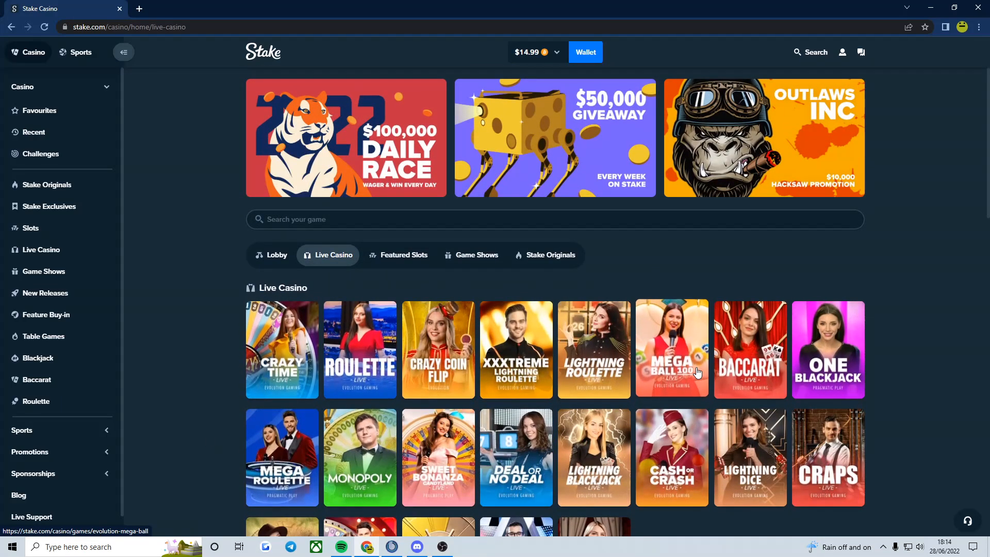
pyautogui.moveTo(828, 457)
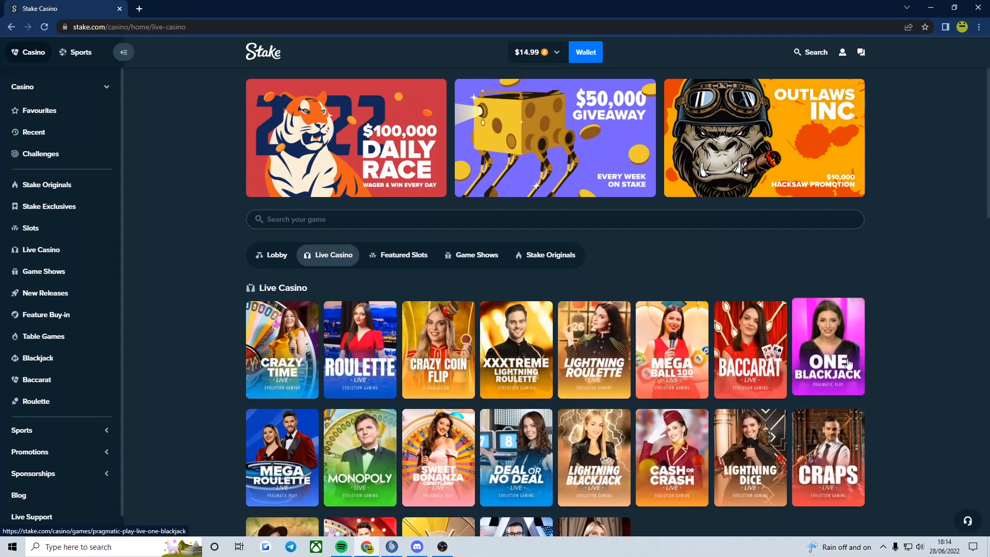
# - Load the ONE Blackjack live table and view its available chip values
pyautogui.click(827, 346)
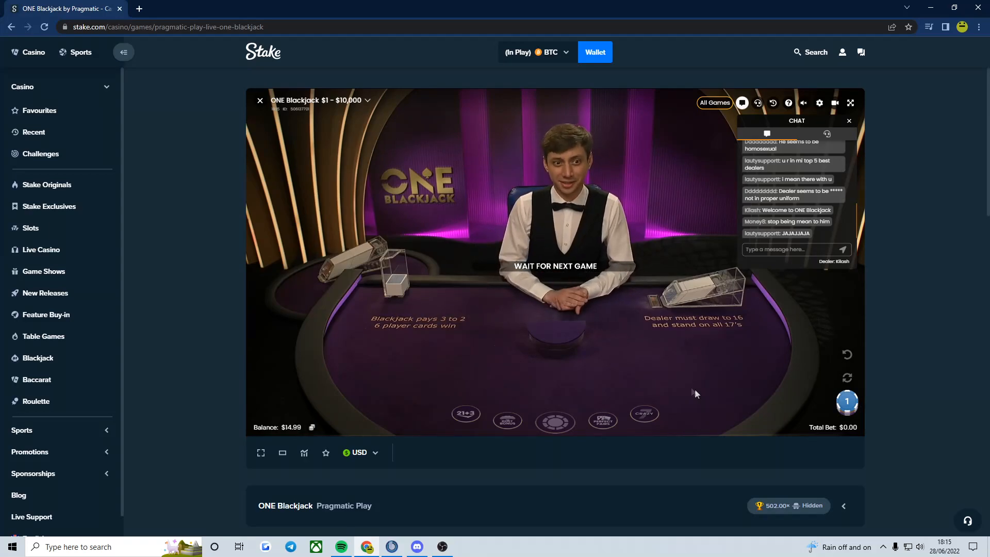
pyautogui.click(847, 403)
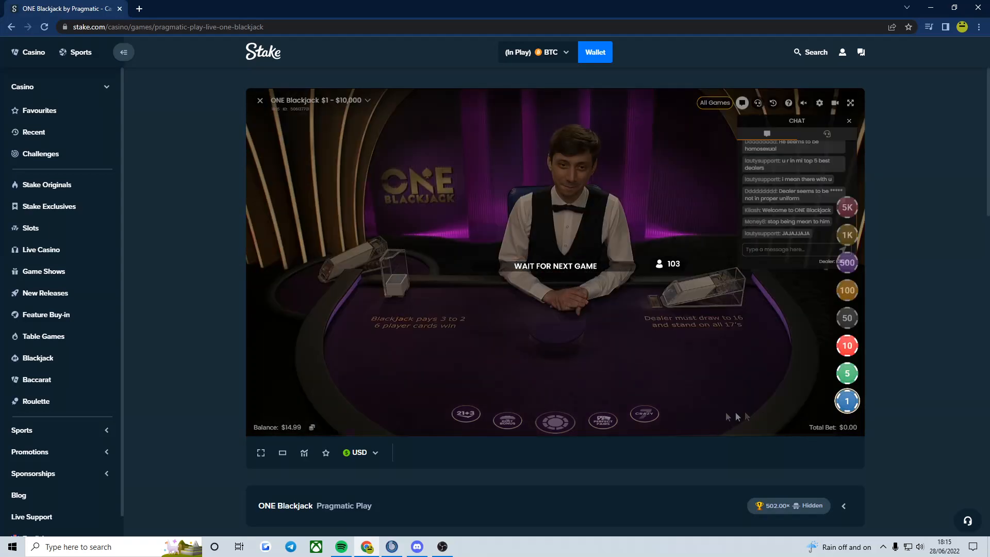
pyautogui.moveTo(672, 424)
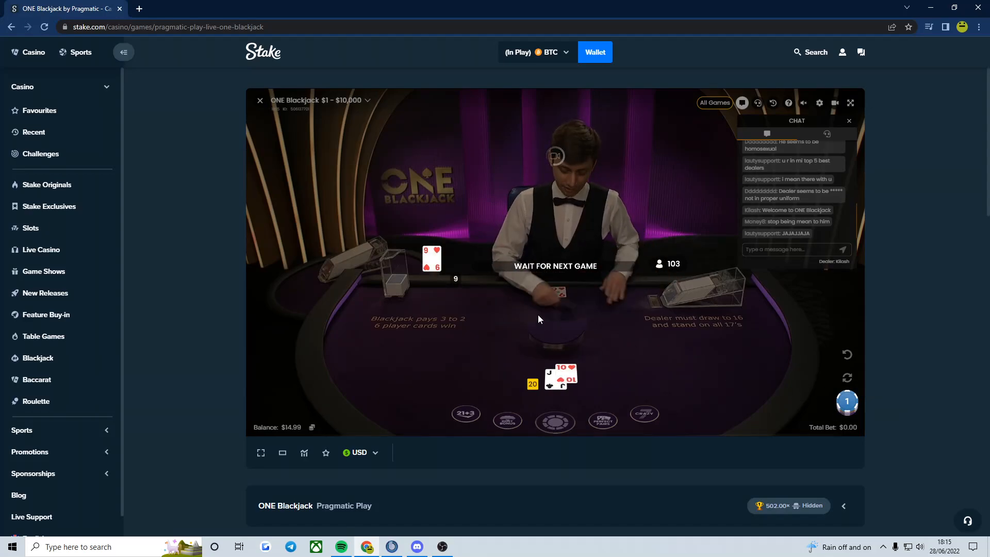
pyautogui.moveTo(467, 414)
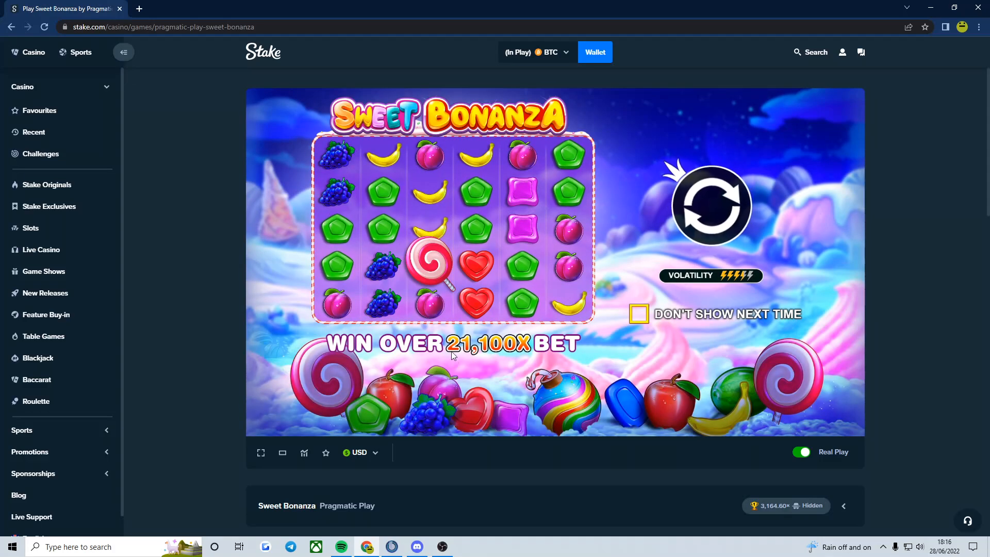
# - Continue past the Sweet Bonanza intro with skip-intro left off, and dismiss the lobby options
pyautogui.click(637, 314)
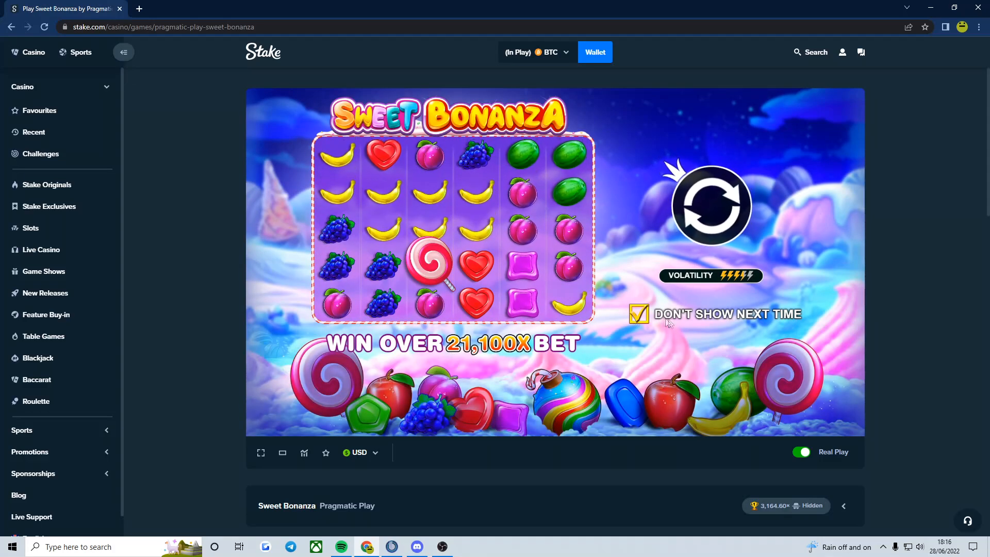
pyautogui.click(638, 314)
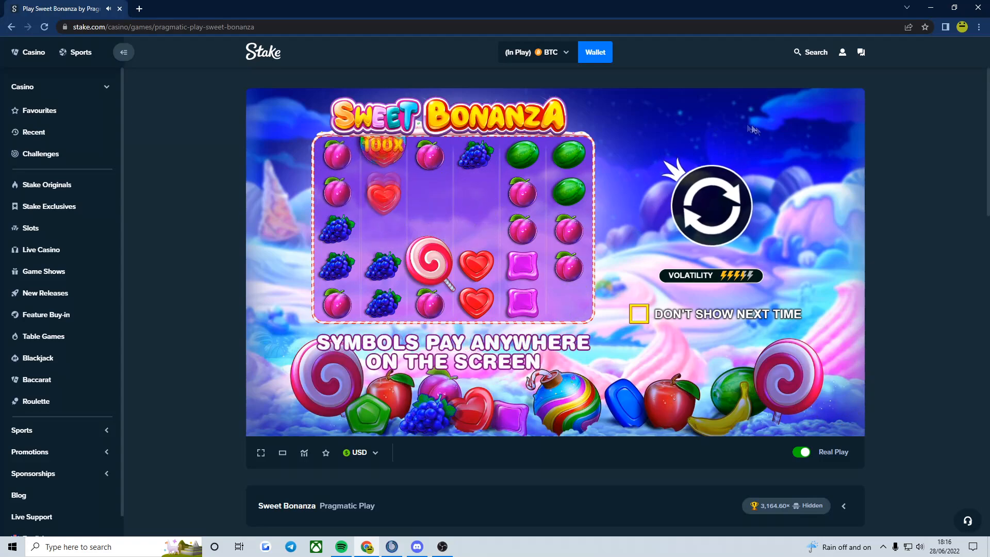
pyautogui.click(709, 206)
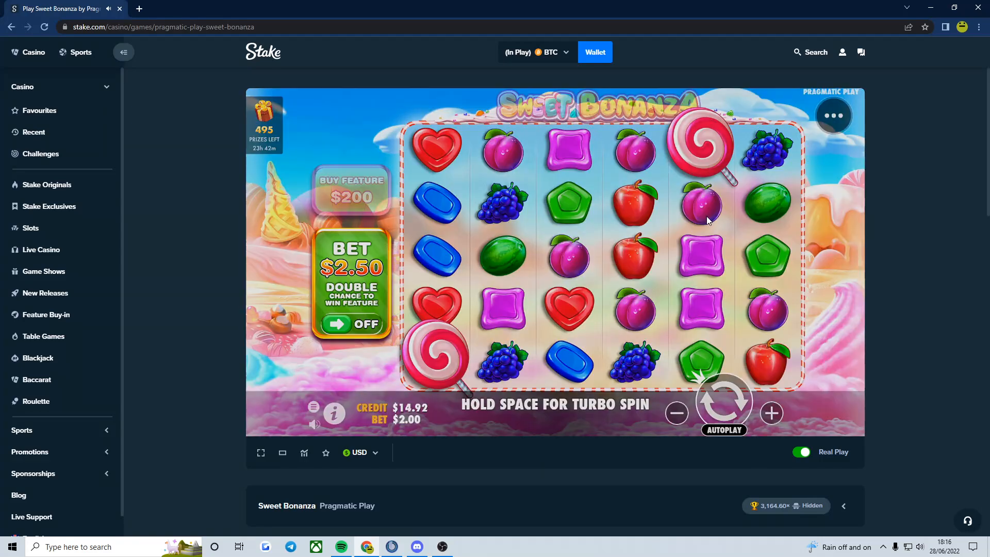
pyautogui.click(833, 115)
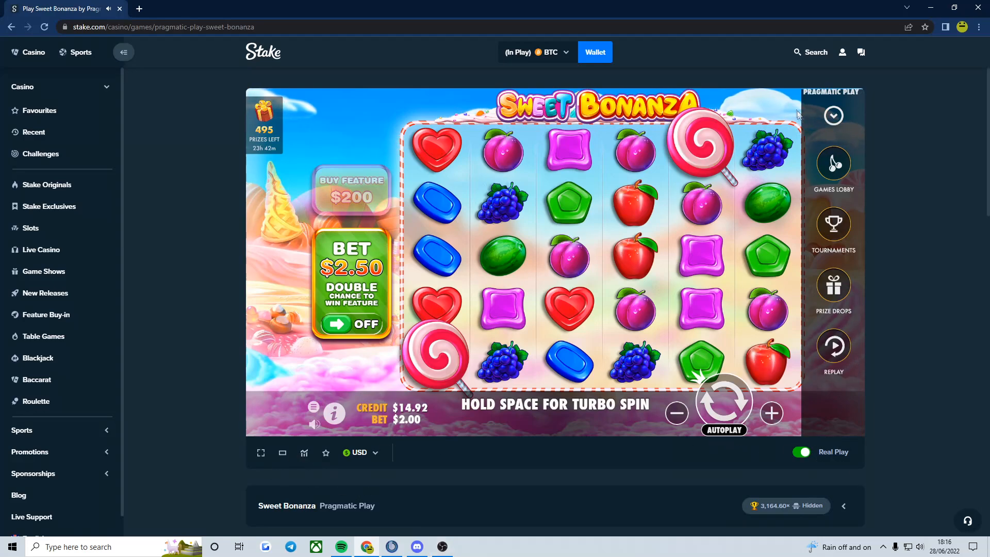
pyautogui.click(677, 413)
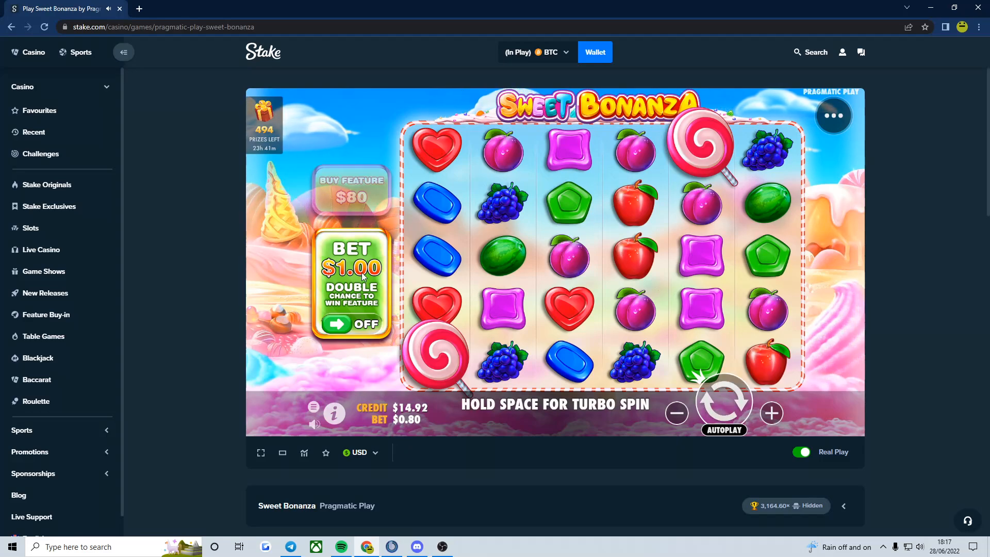
pyautogui.moveTo(369, 310)
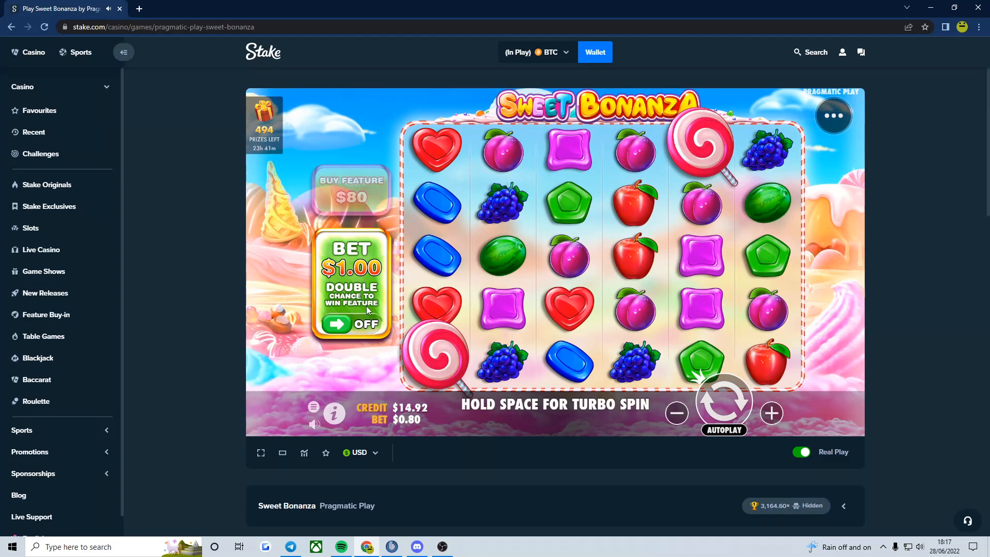
# - Enable the double chance feature and spin Sweet Bonanza twice at $1.00
pyautogui.click(351, 324)
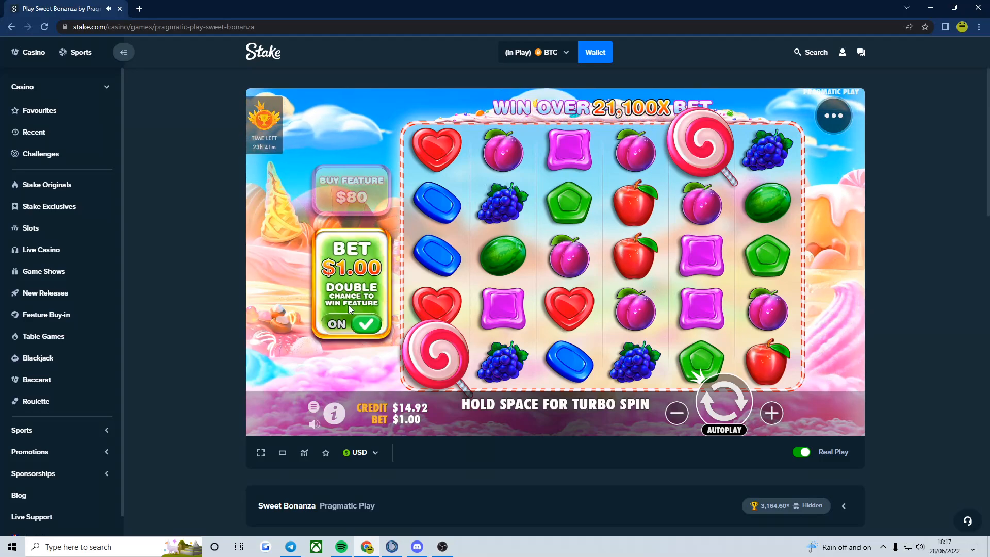
pyautogui.moveTo(717, 414)
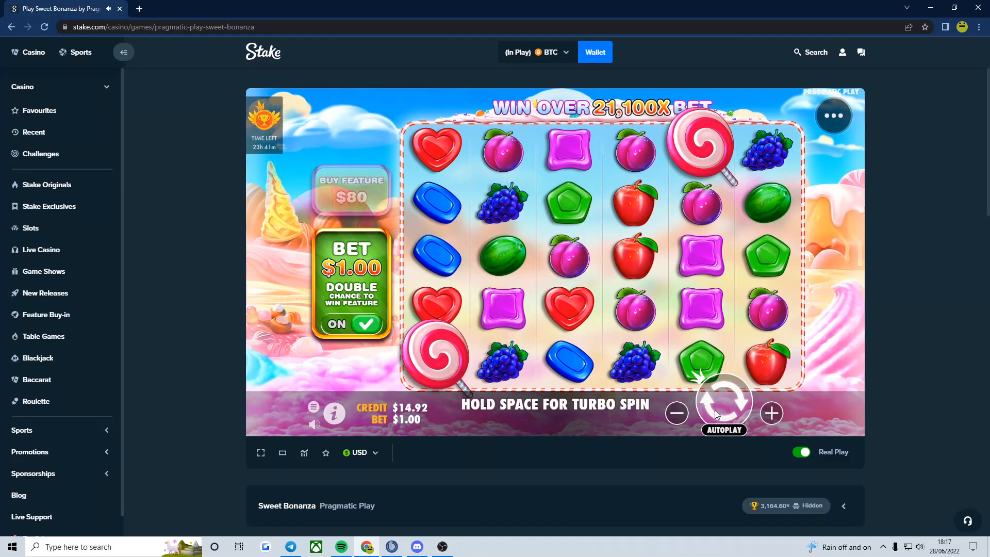
pyautogui.moveTo(660, 302)
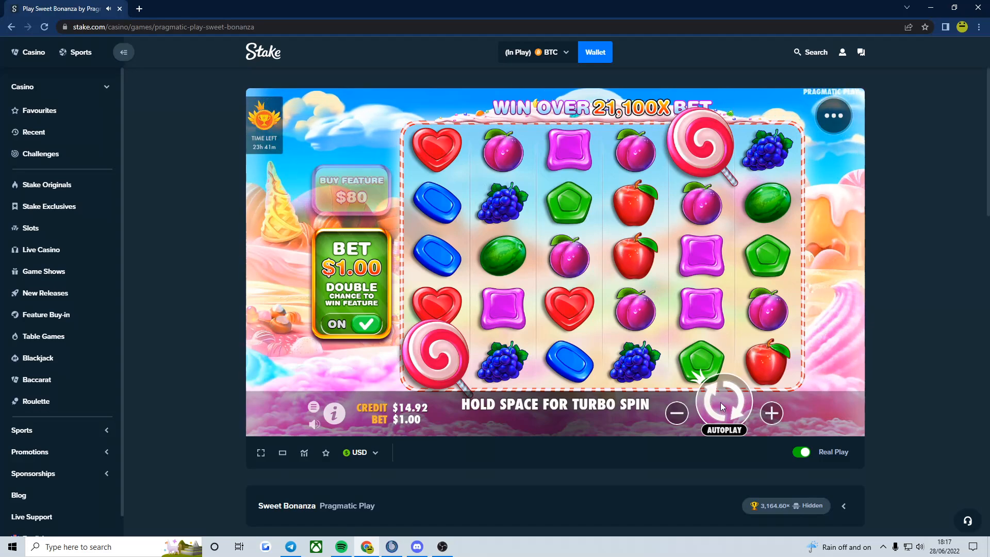
pyautogui.click(724, 402)
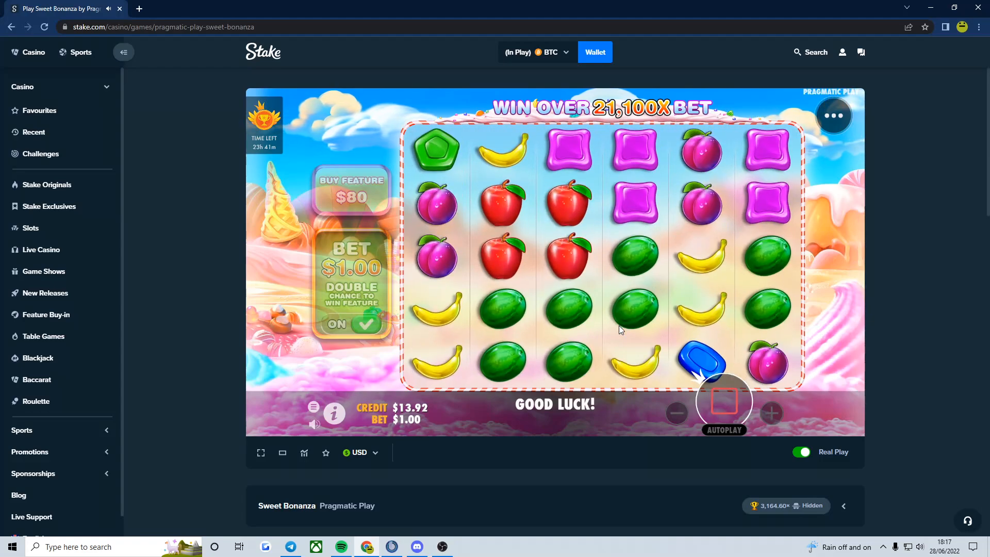
pyautogui.click(724, 401)
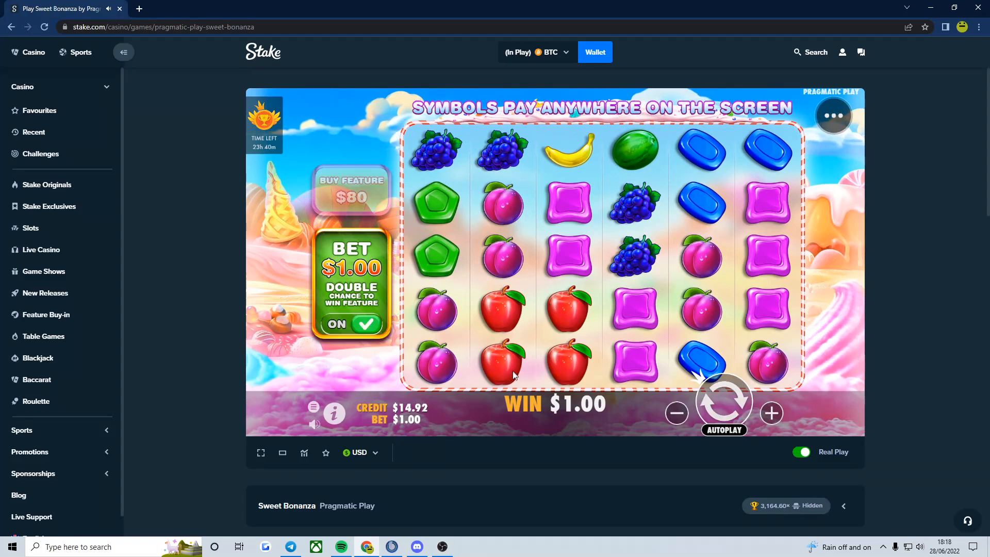
pyautogui.moveTo(594, 315)
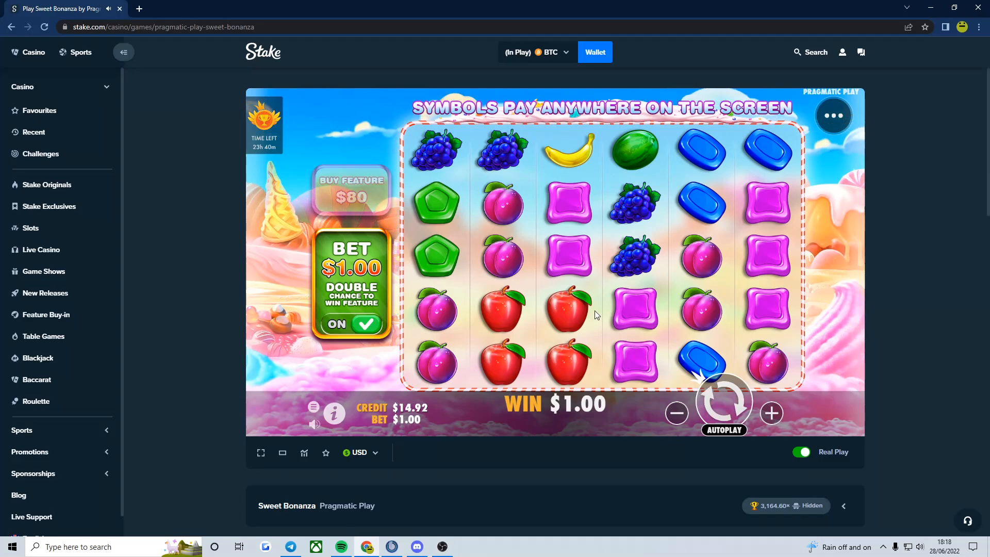
pyautogui.click(723, 403)
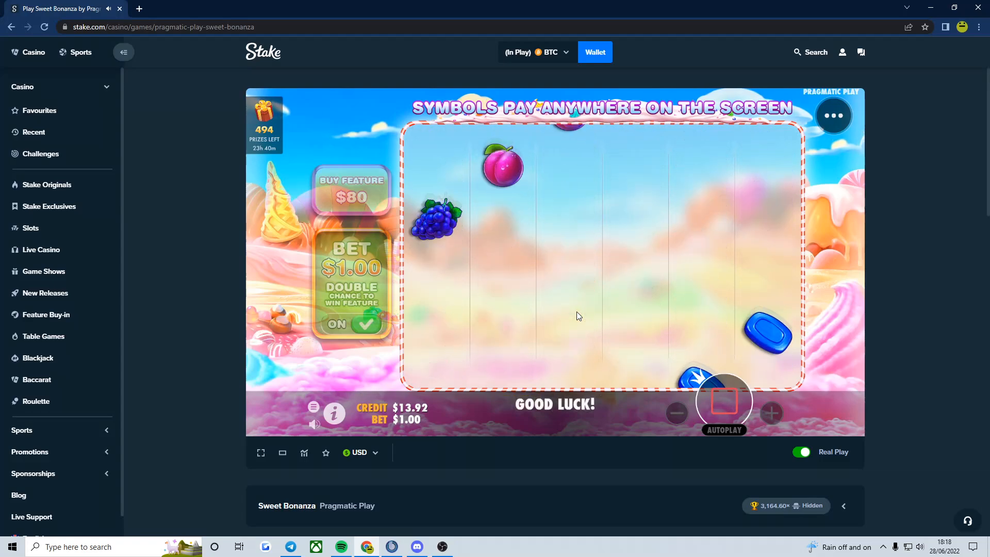
pyautogui.click(724, 402)
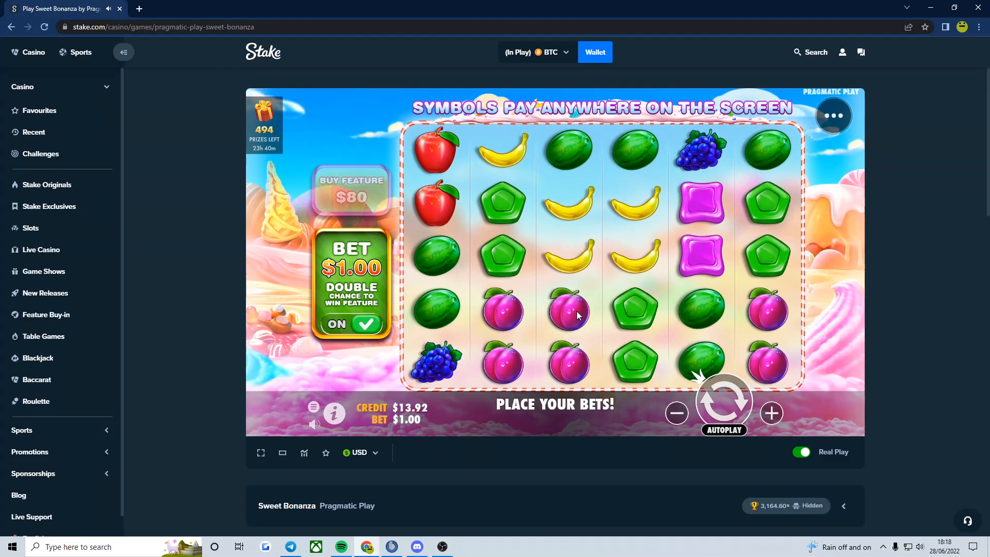
pyautogui.moveTo(705, 317)
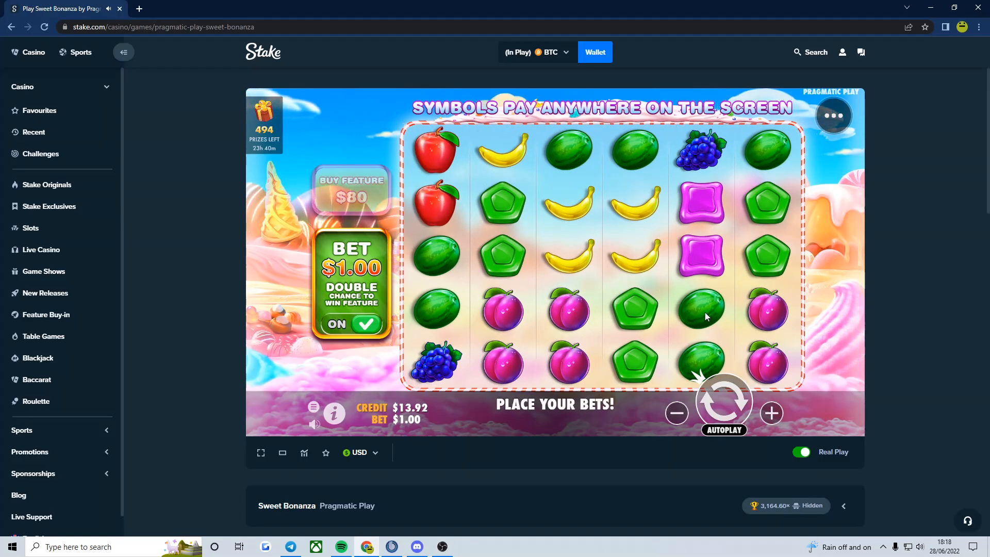
# - Run a further series of $1.00 Sweet Bonanza spins, one paying $0.20, credit at $10.92
pyautogui.click(724, 401)
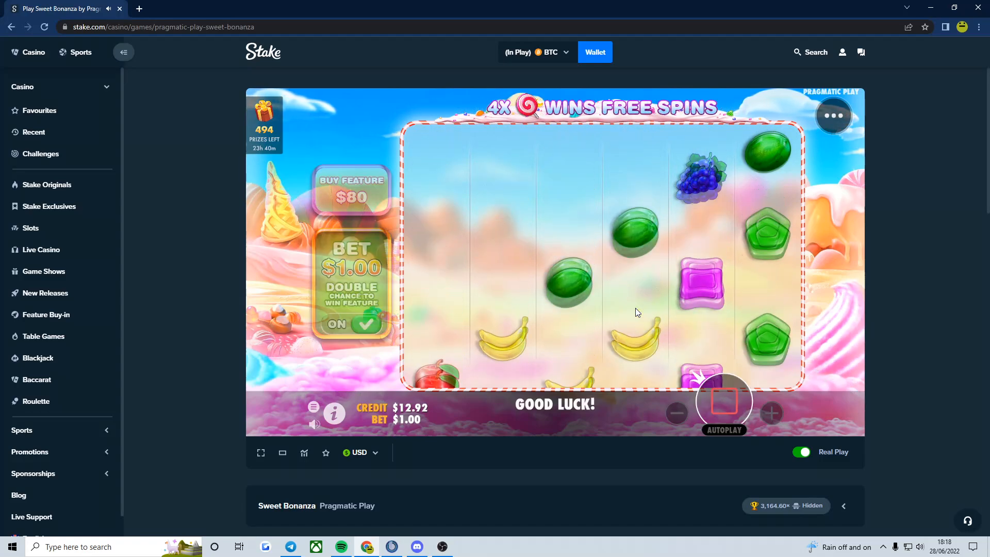
pyautogui.click(724, 402)
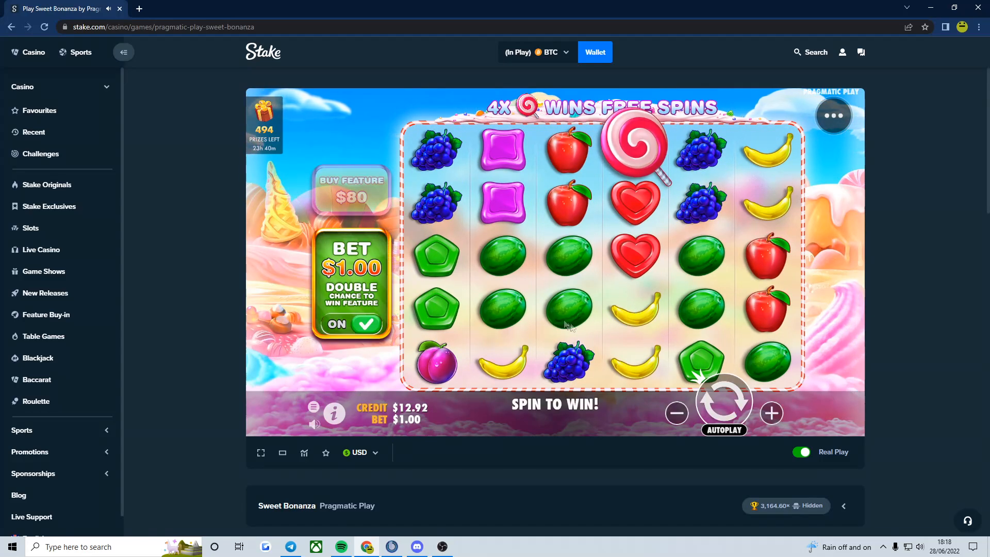
pyautogui.click(724, 402)
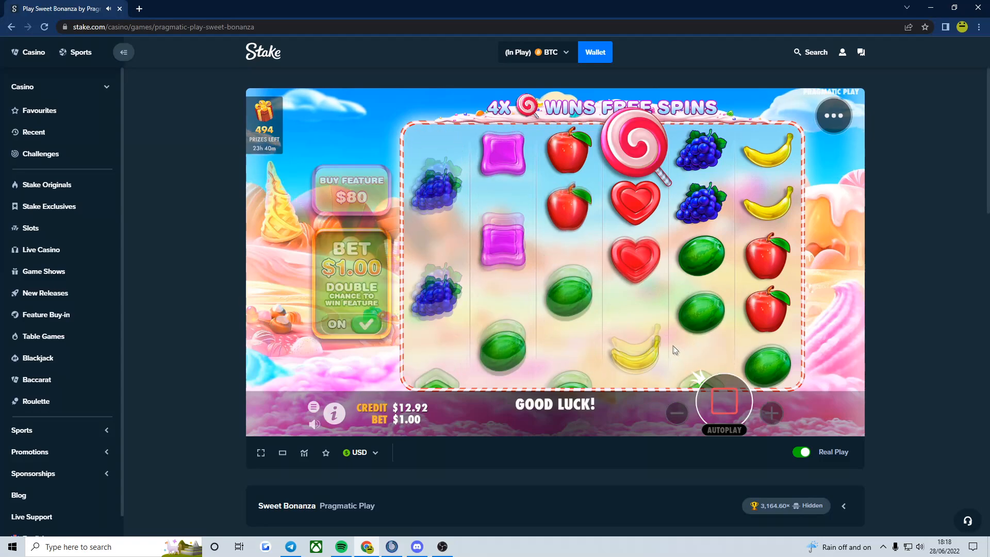
pyautogui.click(724, 402)
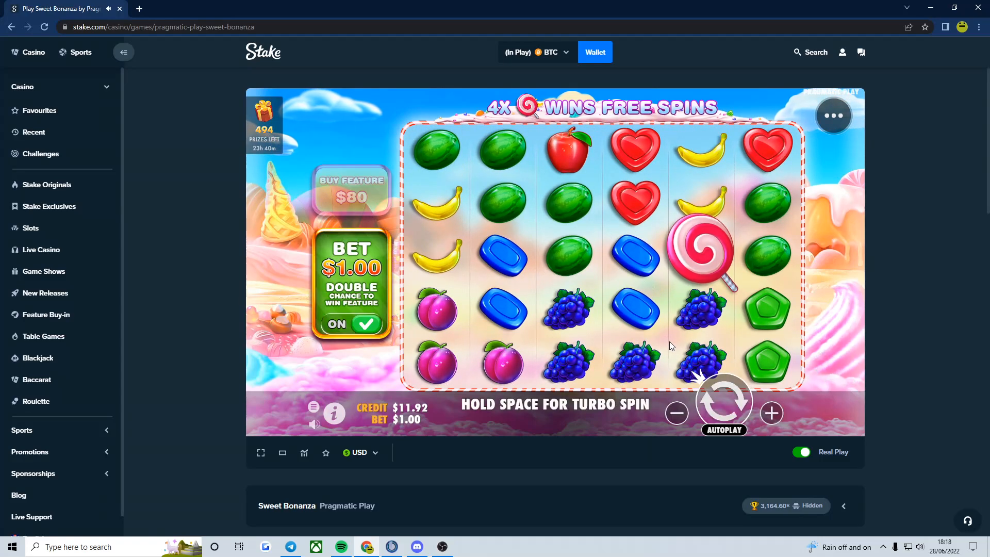
pyautogui.click(724, 402)
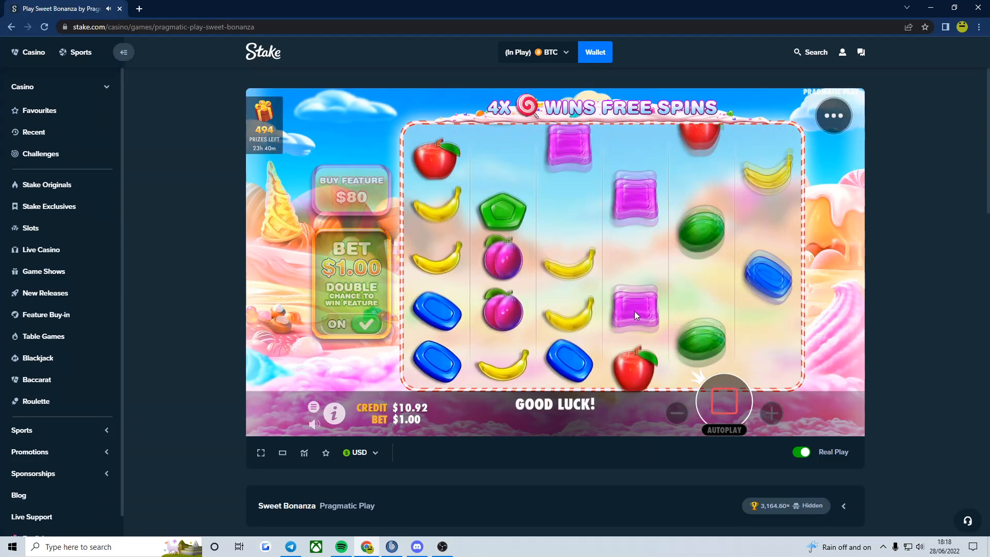
pyautogui.click(724, 401)
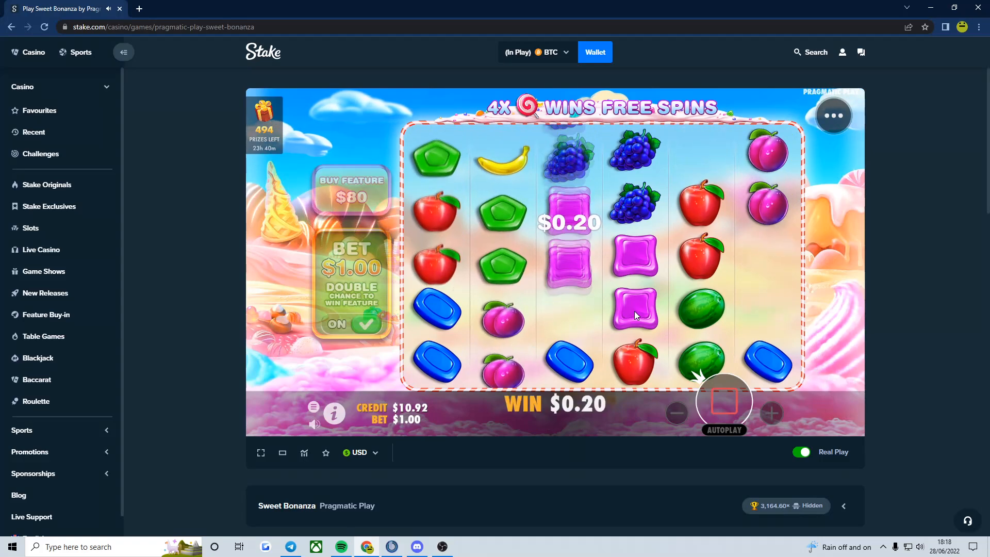
pyautogui.click(724, 403)
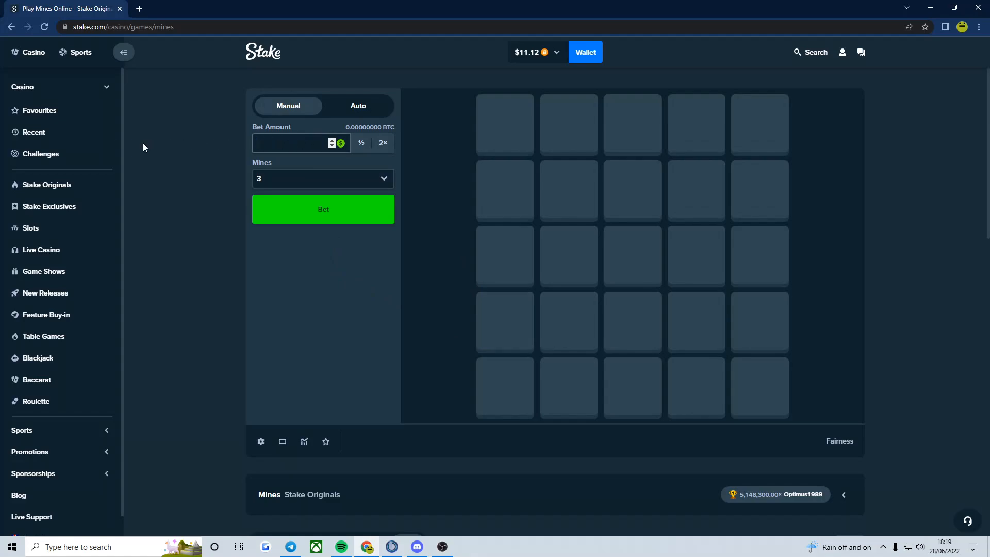
# - Play a $1 one-mine Mines round, cash out at 1.03x for $1.03, then return to 3 mines
pyautogui.click(323, 178)
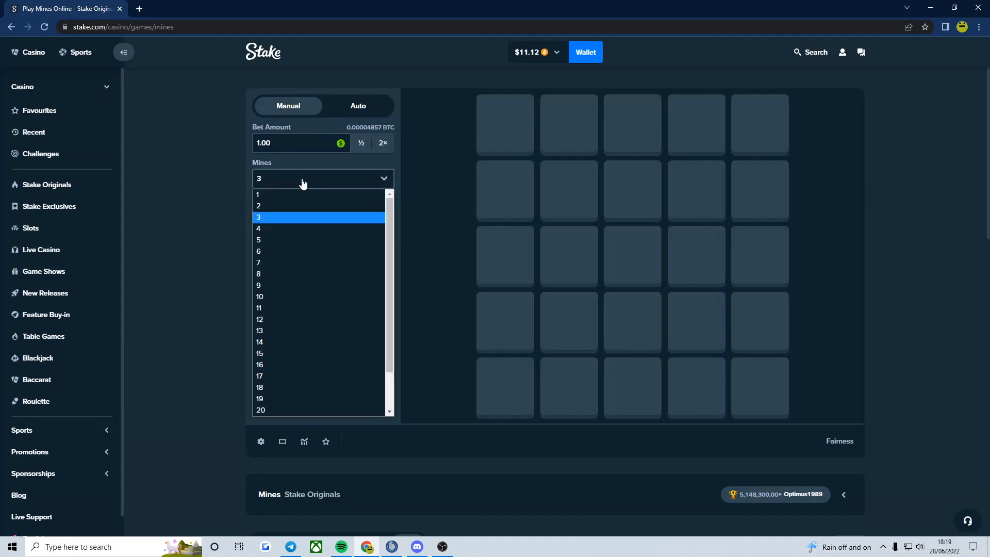
pyautogui.click(257, 195)
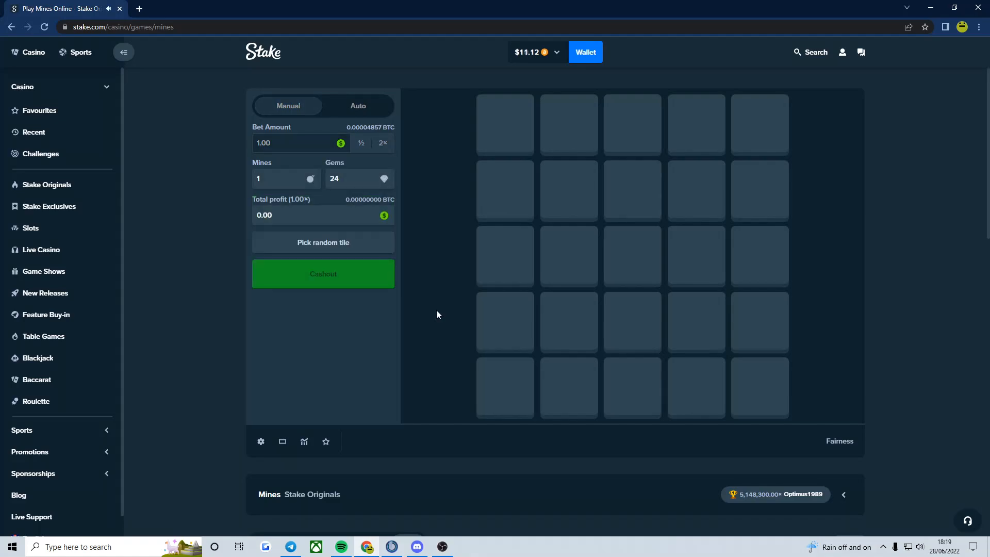
pyautogui.click(567, 190)
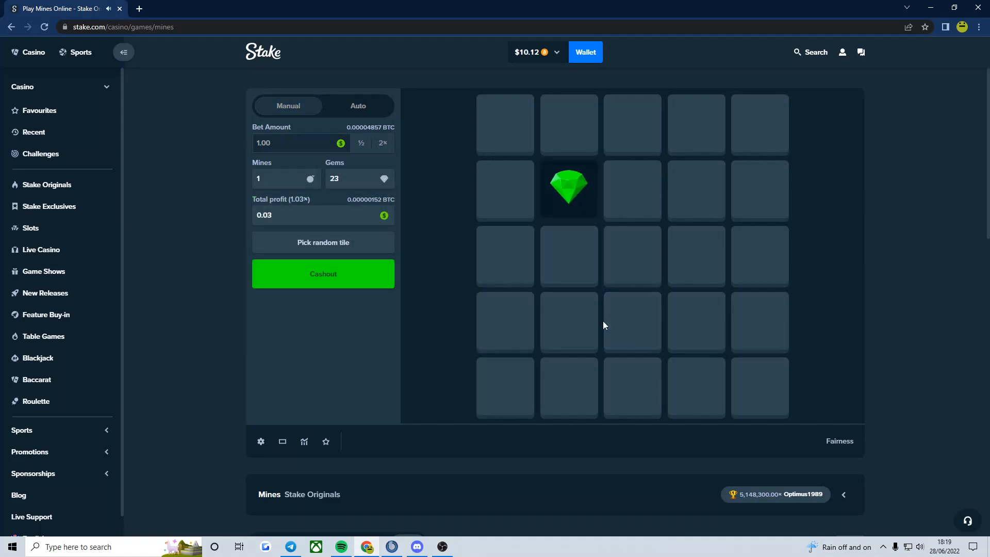
pyautogui.click(323, 273)
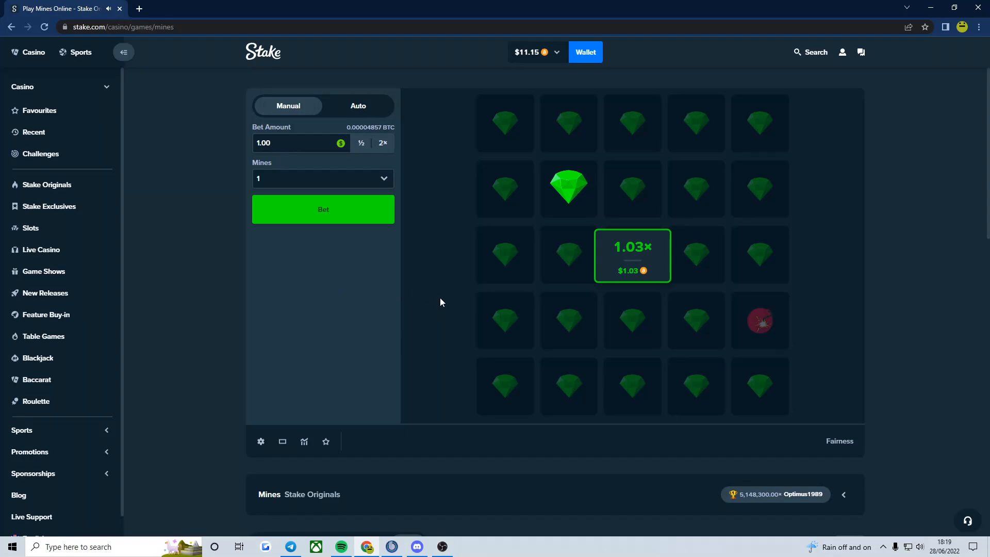
pyautogui.click(323, 179)
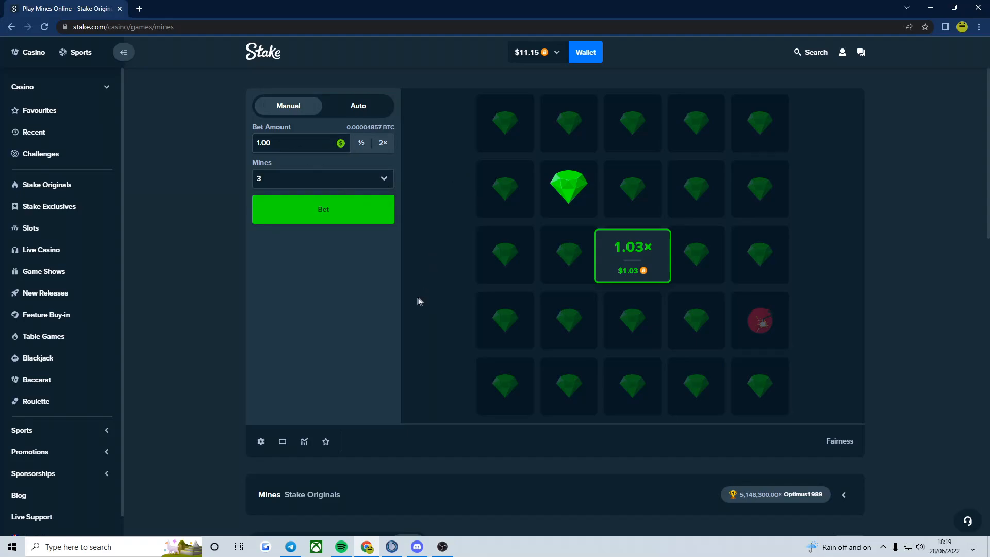
# - Win two $1 three-mine Mines rounds, cashing out at 2.00x and 2.79x
pyautogui.click(323, 210)
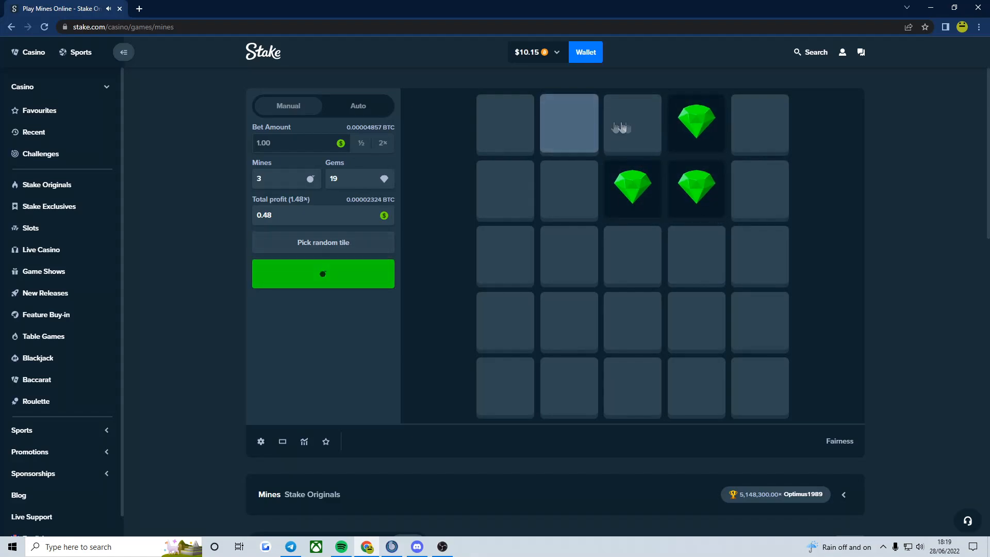
pyautogui.click(568, 123)
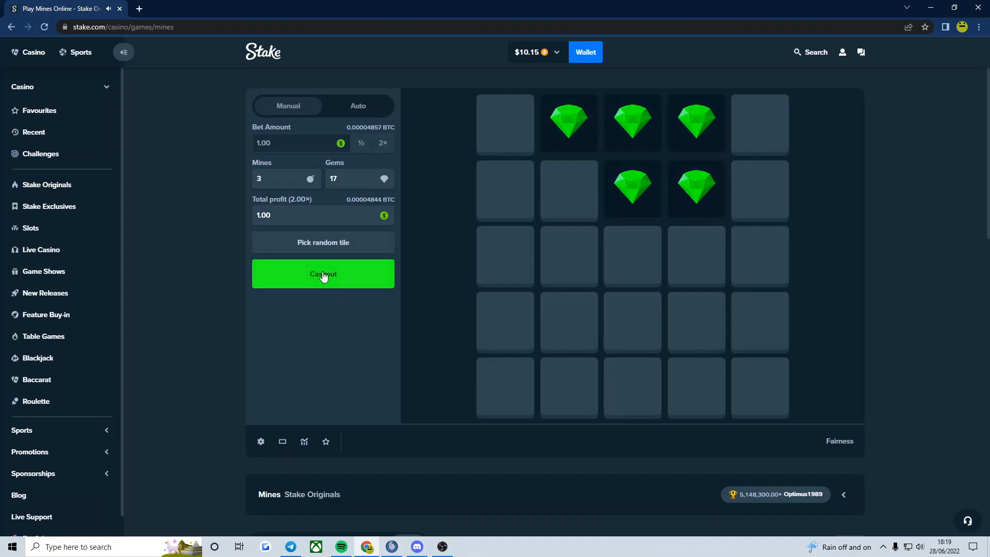
pyautogui.click(323, 273)
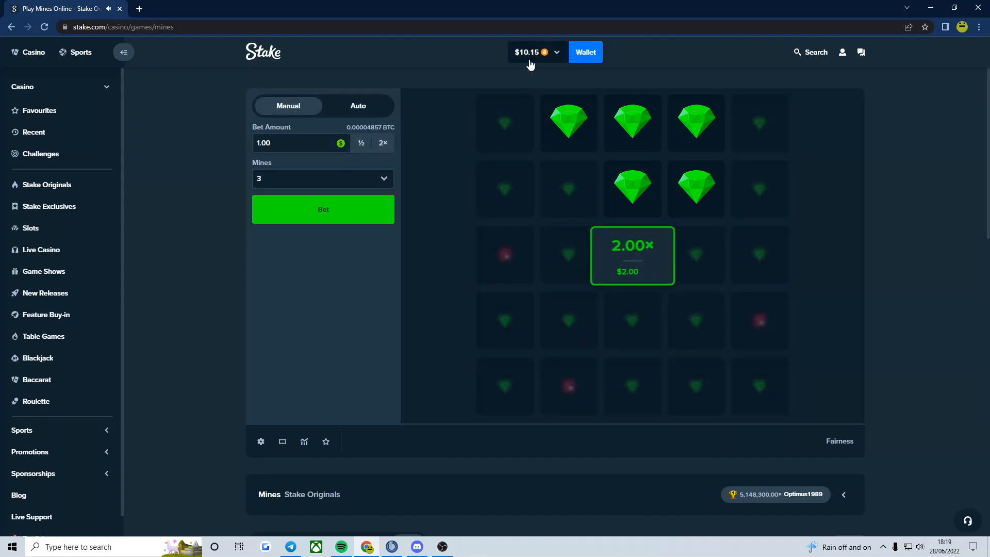
pyautogui.click(323, 209)
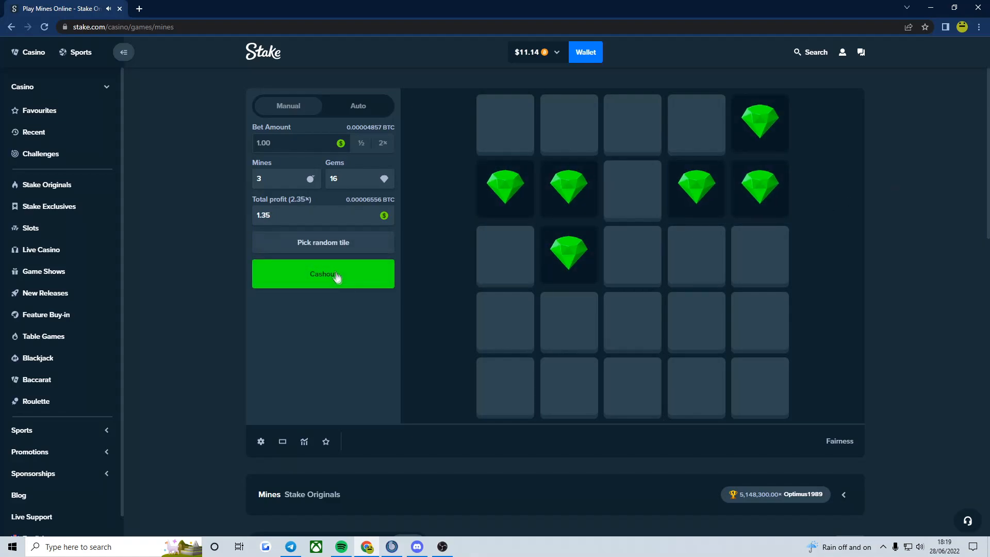
pyautogui.click(567, 124)
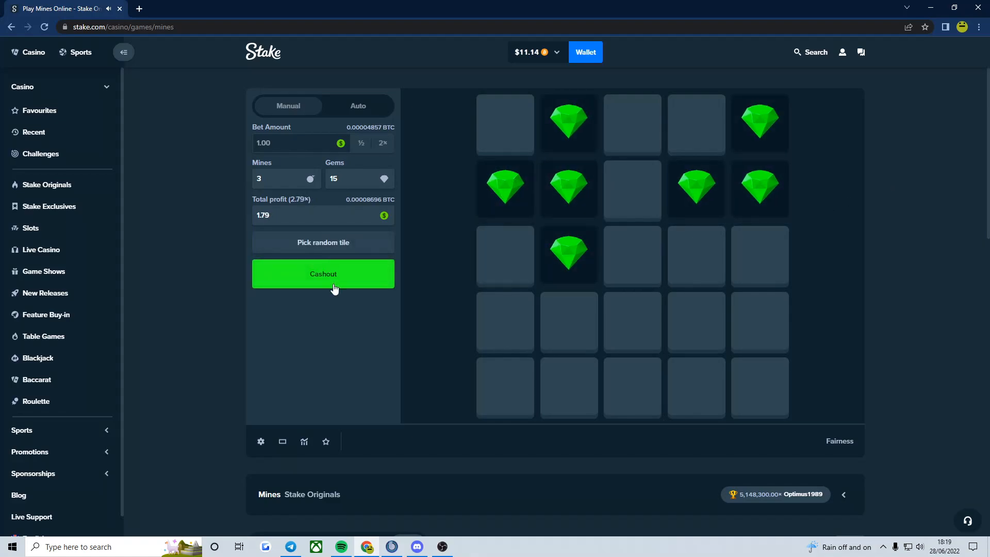
pyautogui.click(323, 273)
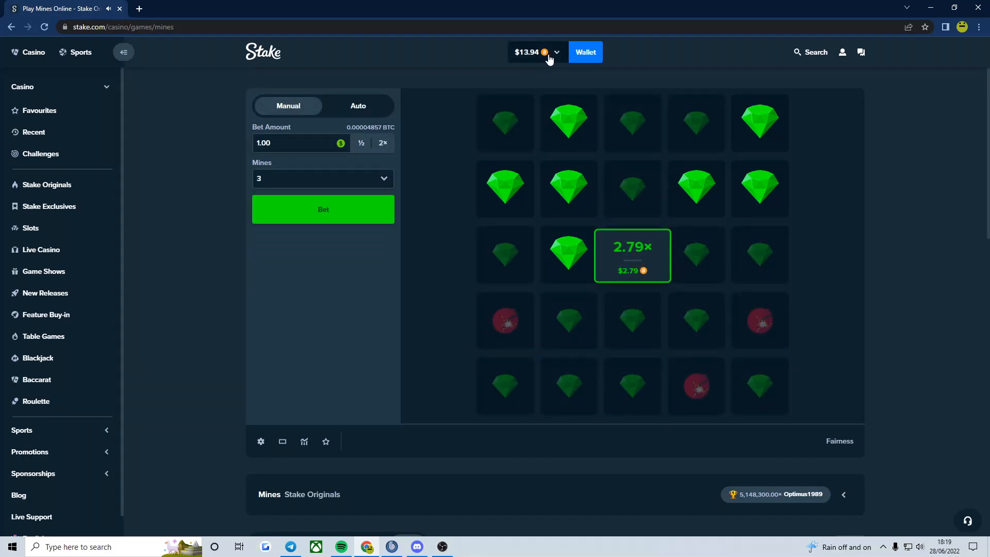
pyautogui.moveTo(323, 209)
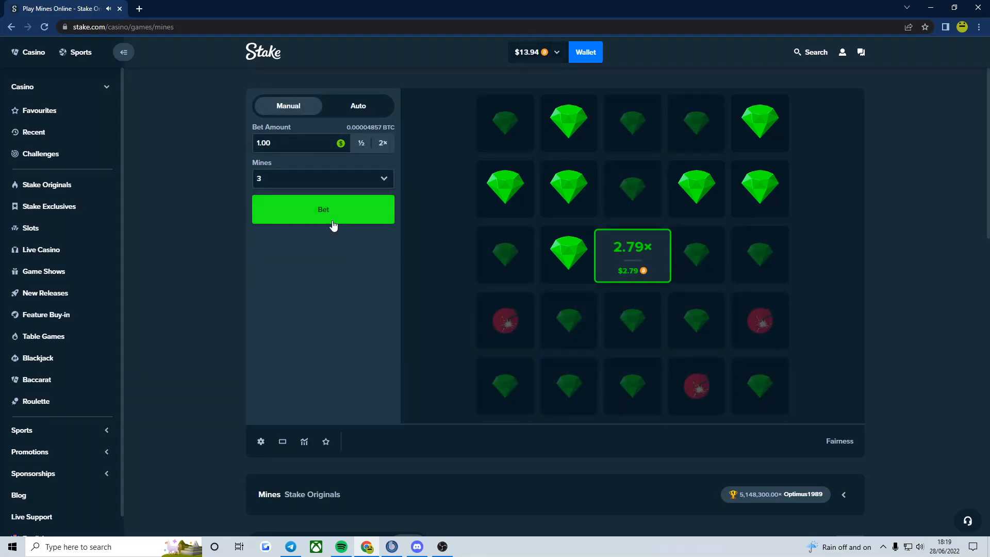
# - Win two more $1 three-mine rounds at 1.71x each, bringing the balance to $15.36
pyautogui.click(323, 210)
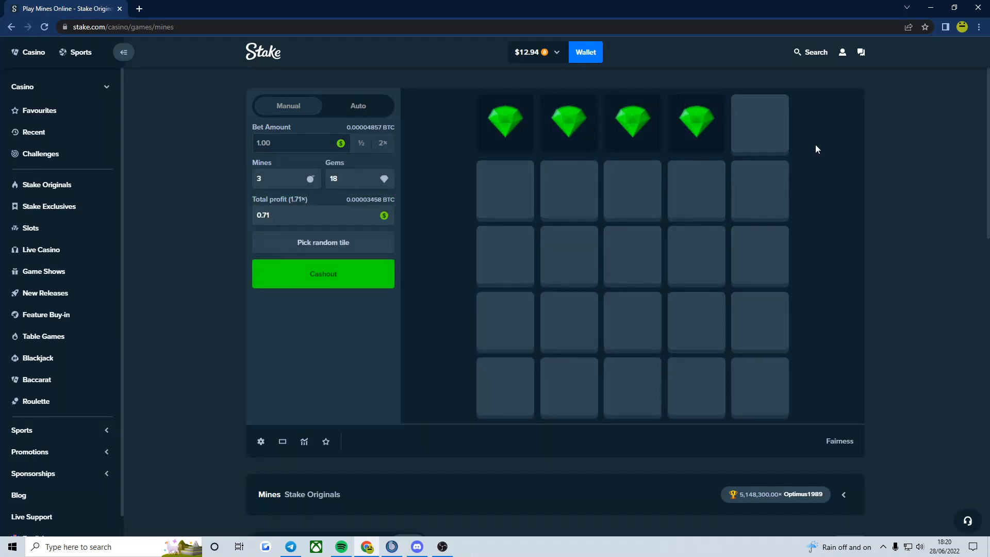
pyautogui.click(322, 274)
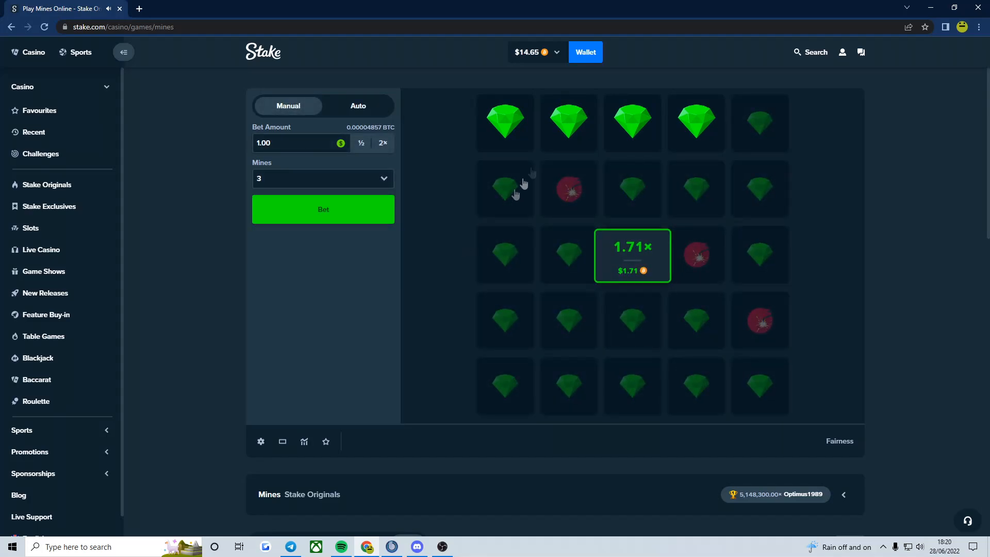
pyautogui.moveTo(539, 77)
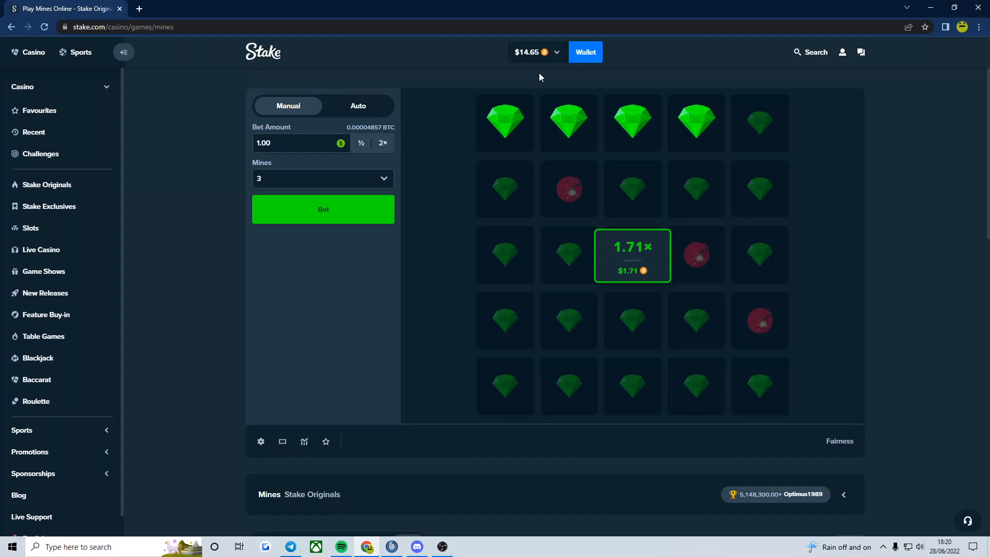
pyautogui.moveTo(350, 218)
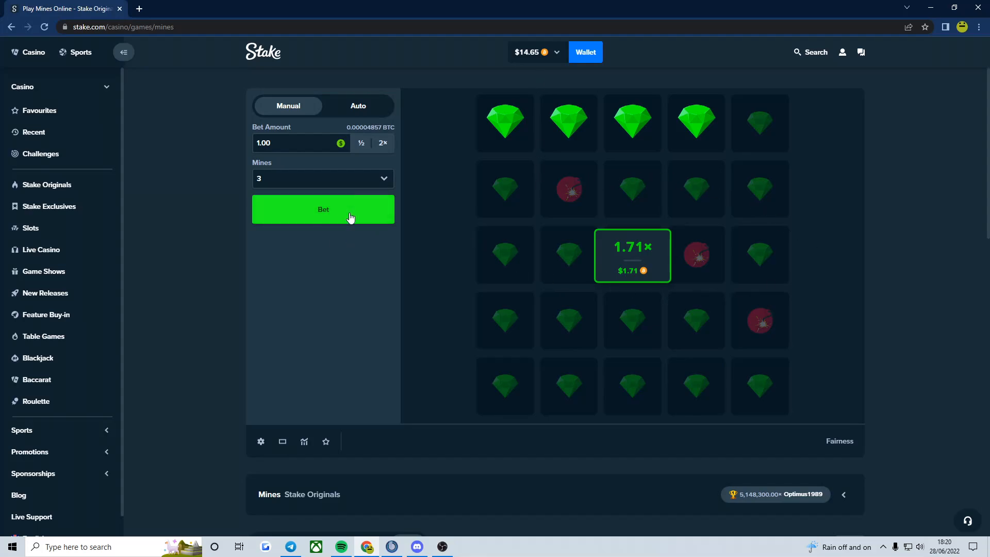
pyautogui.click(323, 209)
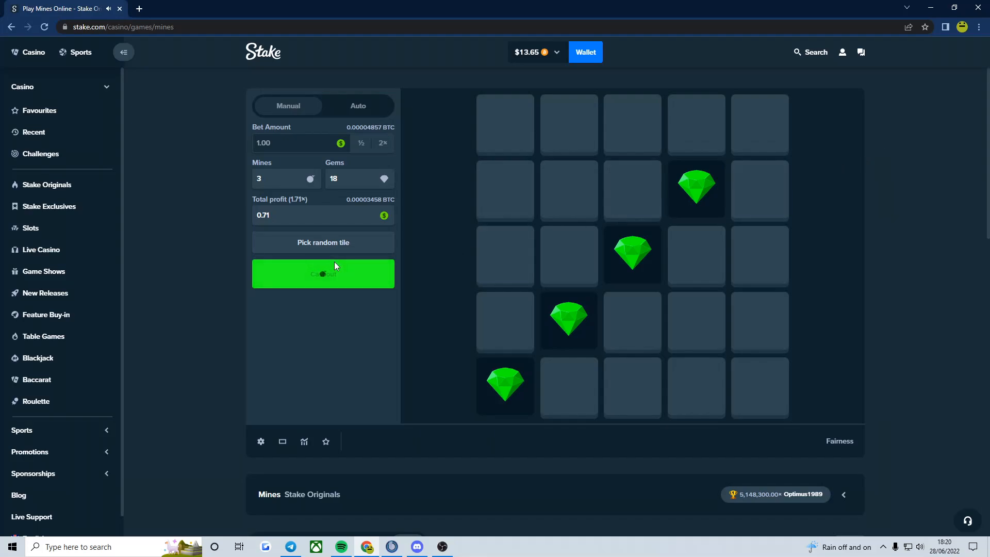
pyautogui.click(323, 274)
pyautogui.write('5')
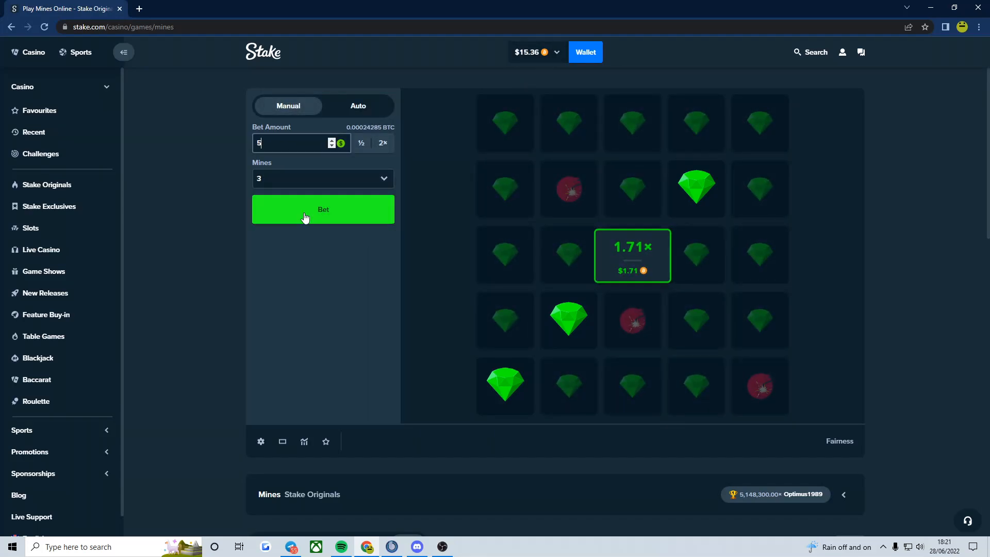
# - Play a first $5 three-mine Mines round that hits a mine after one gem
pyautogui.click(323, 210)
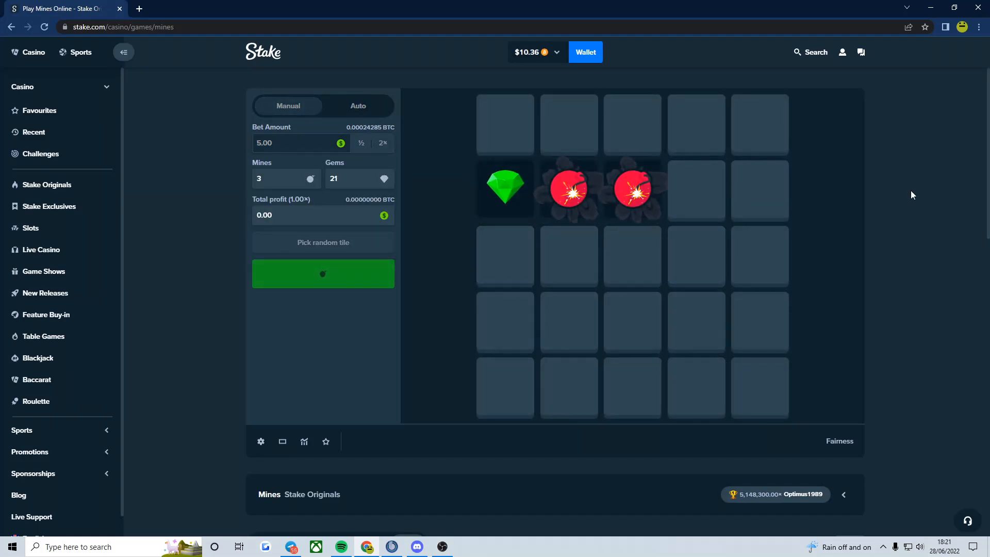
pyautogui.click(323, 274)
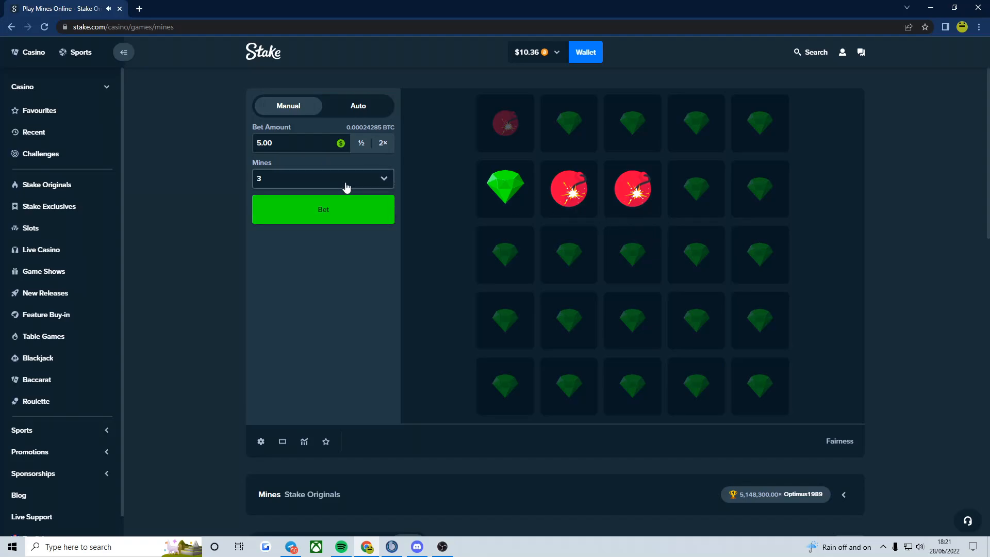
pyautogui.moveTo(361, 196)
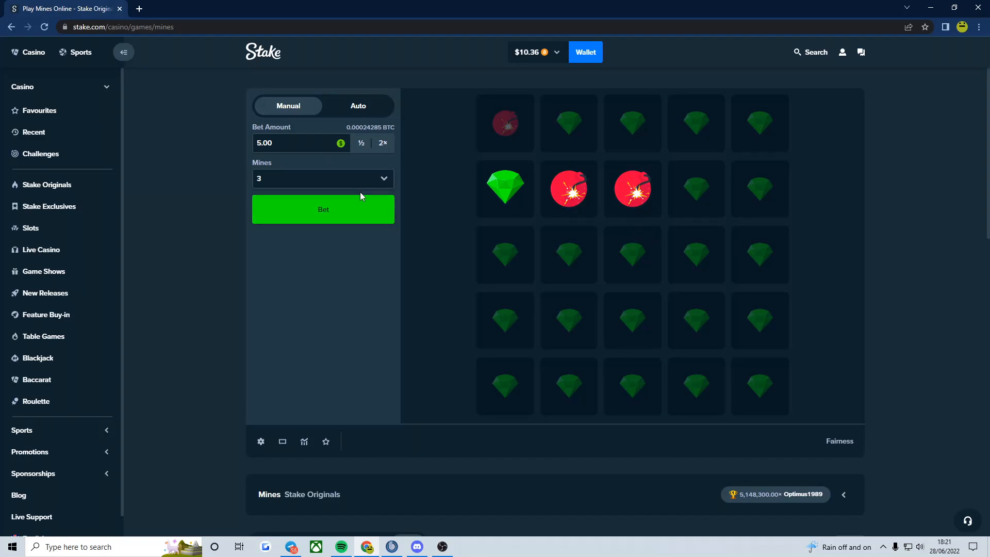
pyautogui.moveTo(328, 219)
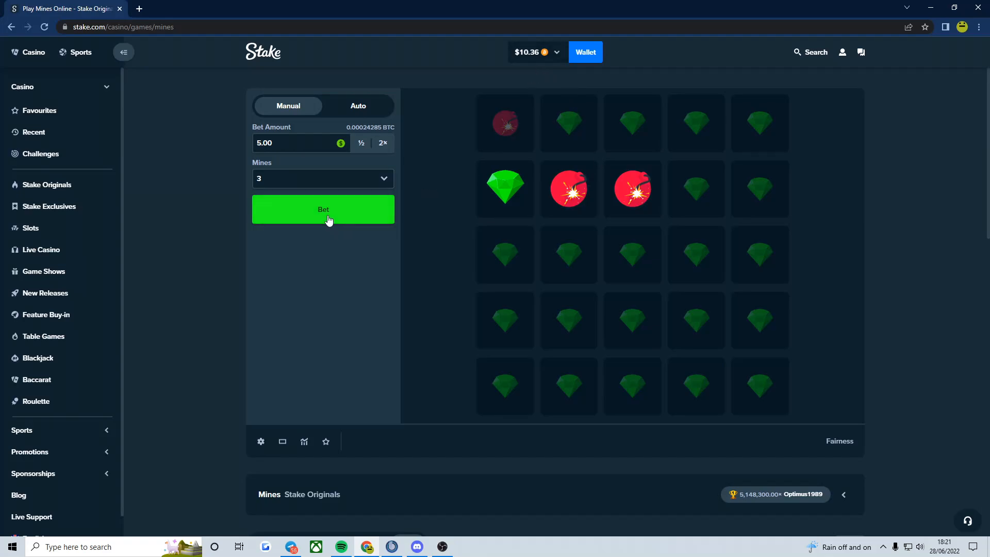
pyautogui.click(291, 142)
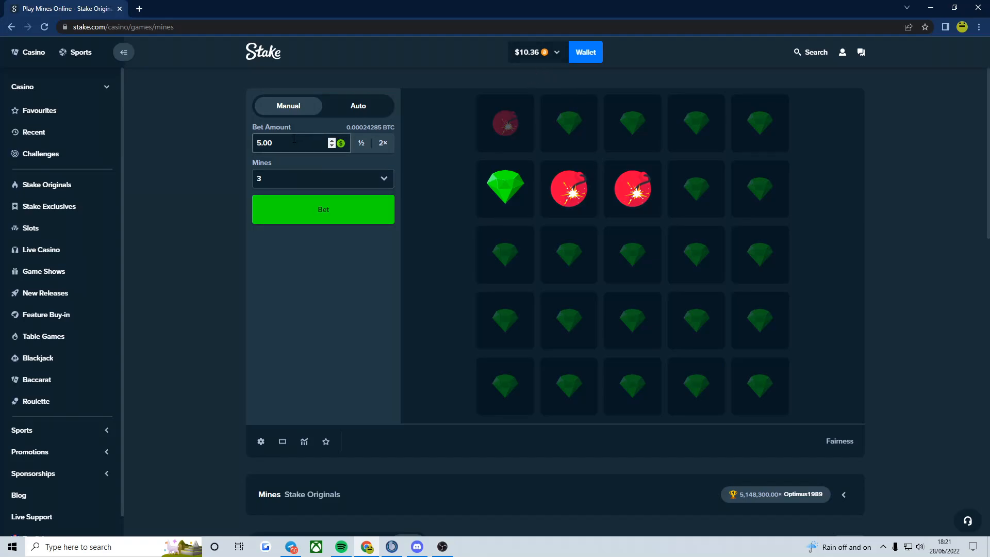
# - Play a second $5 round: gem at bottom-left, mine at bottom-right, balance down to $5.36
pyautogui.click(323, 210)
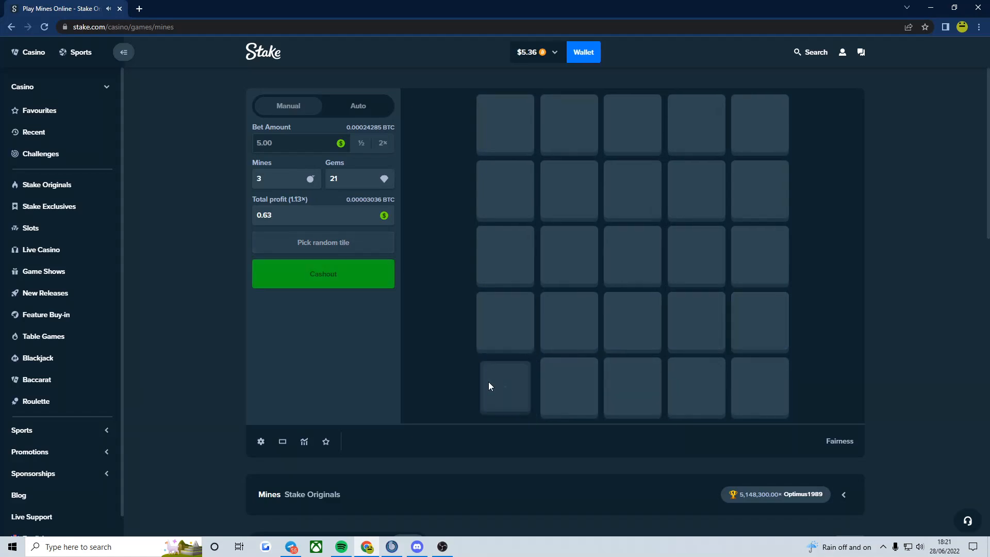
pyautogui.click(504, 387)
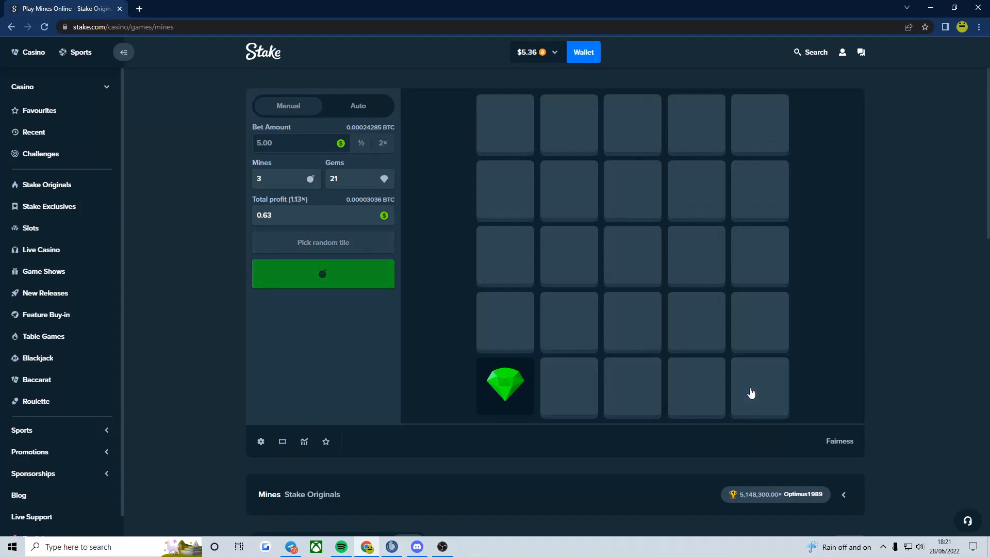
pyautogui.click(760, 387)
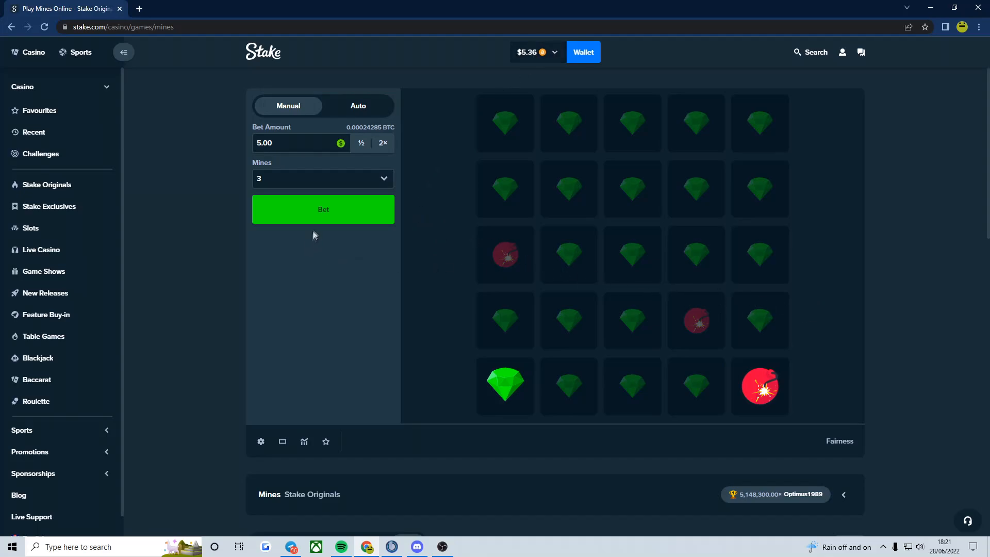
pyautogui.moveTo(476, 187)
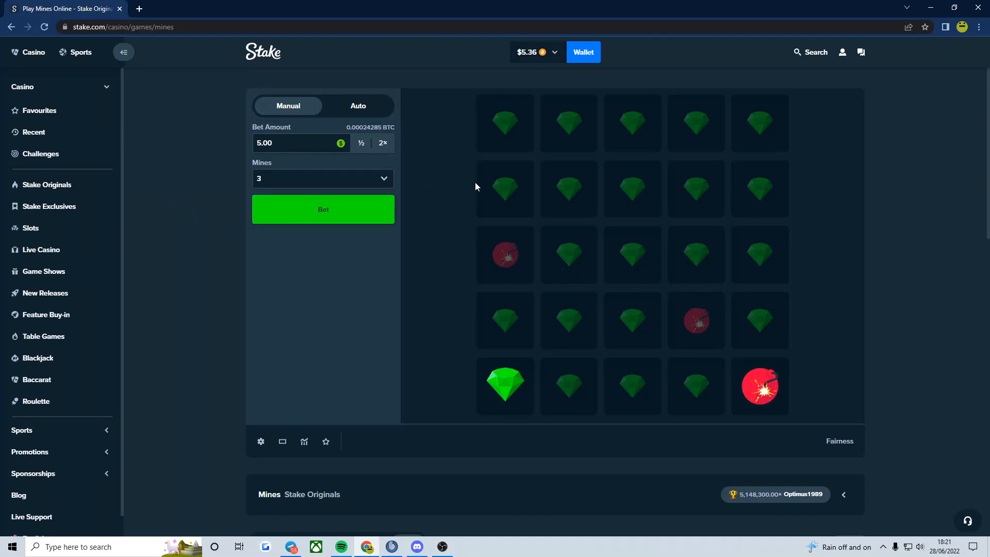
pyautogui.moveTo(319, 322)
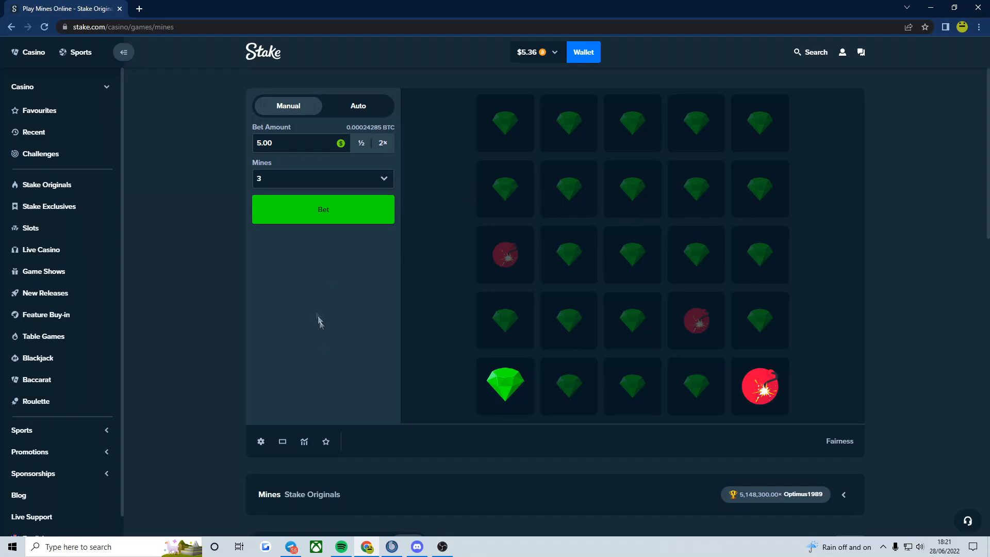
# - Return to the casino lobby and launch Limbo with a $1 bet at 2.00x target
pyautogui.click(28, 52)
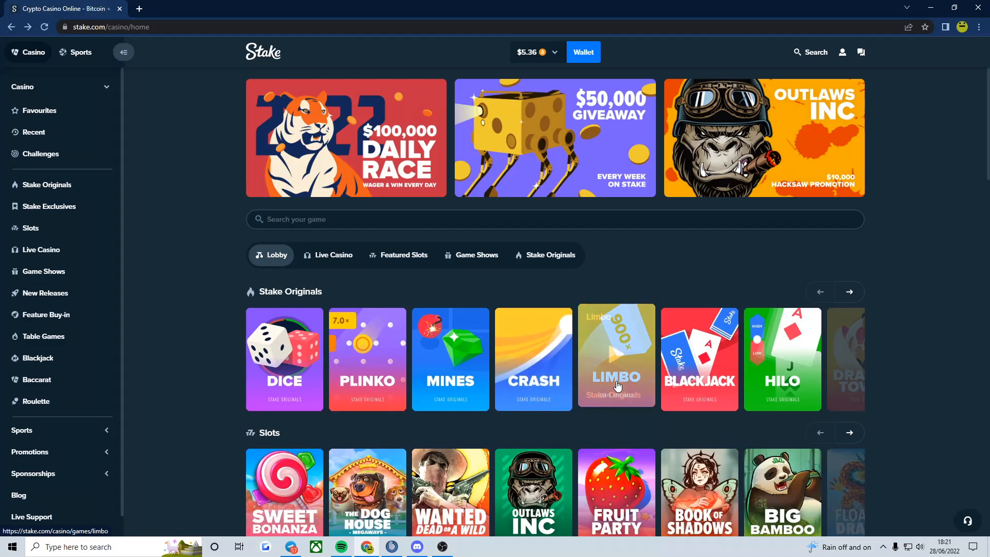
pyautogui.click(615, 359)
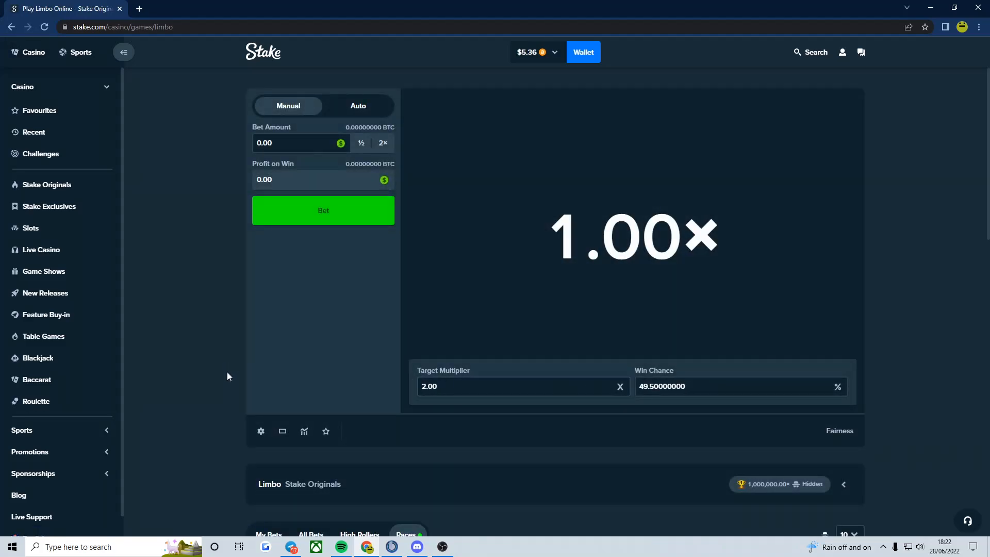
pyautogui.moveTo(294, 343)
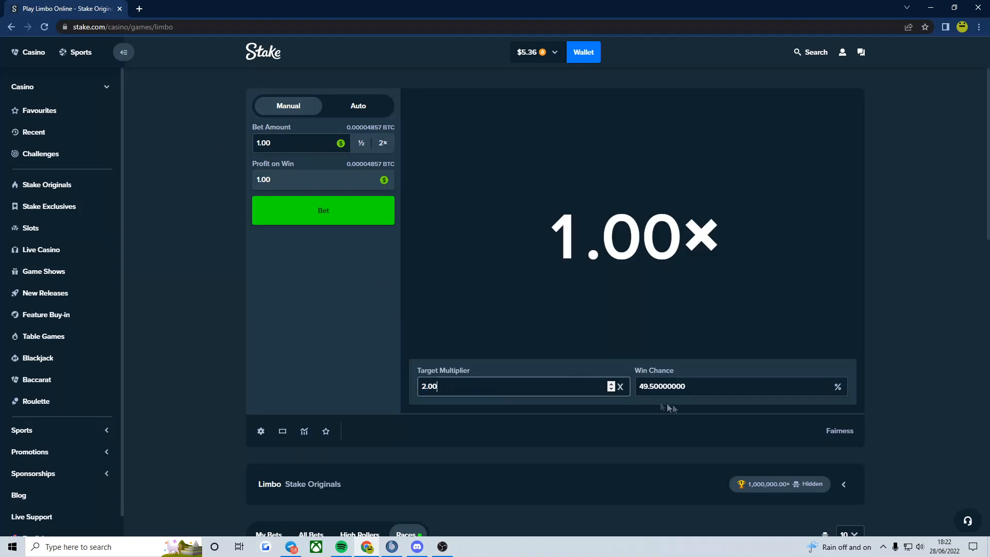
# - Place several $1 Limbo bets at the 2.00x target multiplier
pyautogui.click(323, 210)
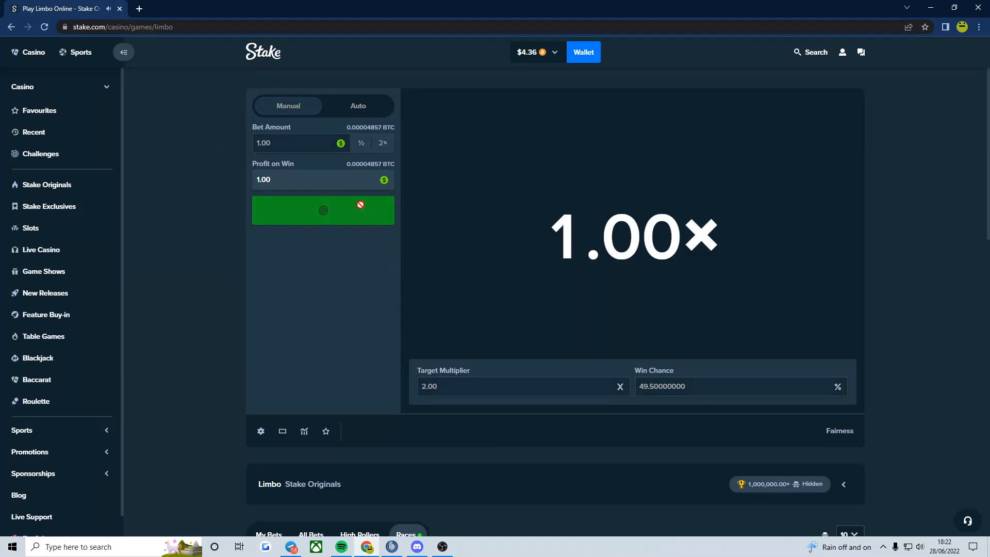
pyautogui.click(323, 209)
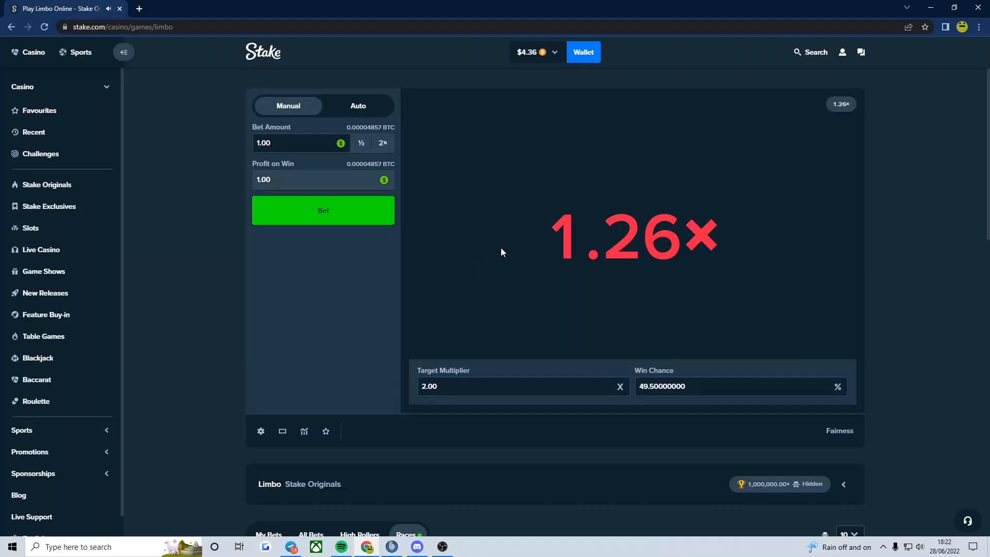
pyautogui.click(518, 385)
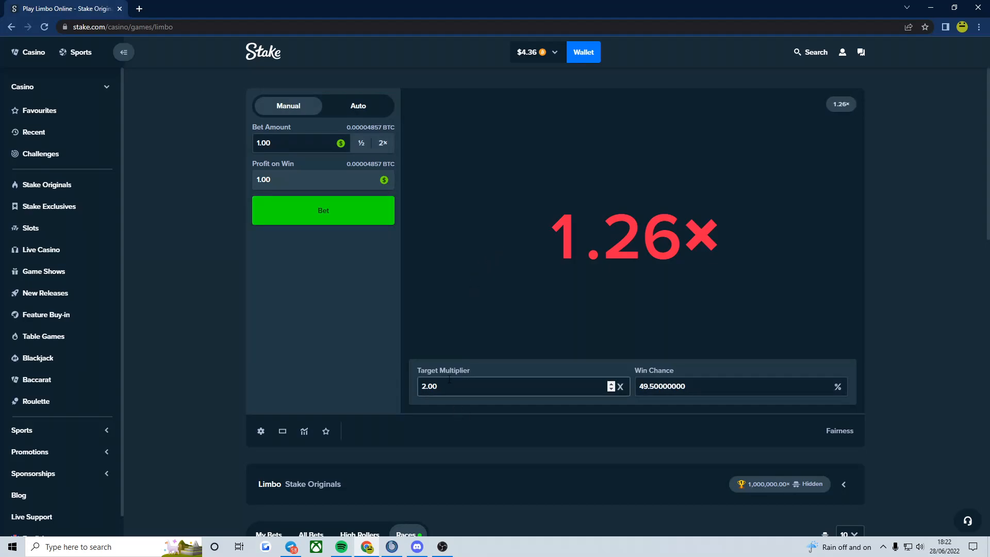
pyautogui.moveTo(346, 212)
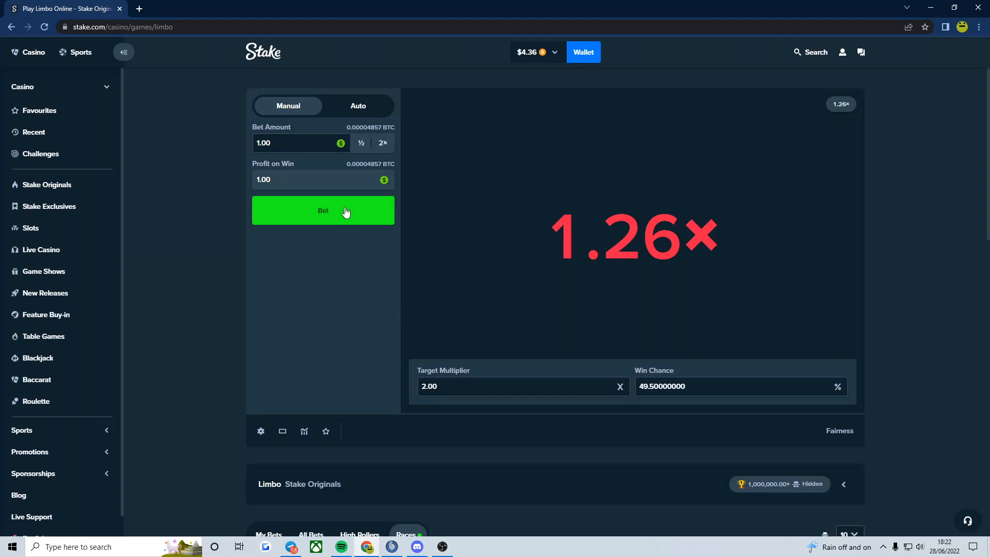
pyautogui.click(323, 211)
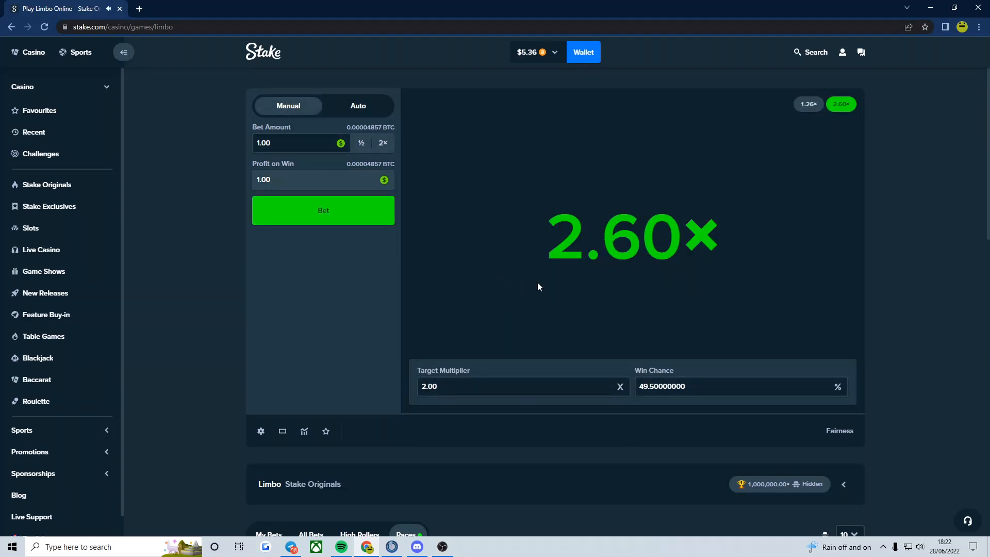
pyautogui.click(323, 211)
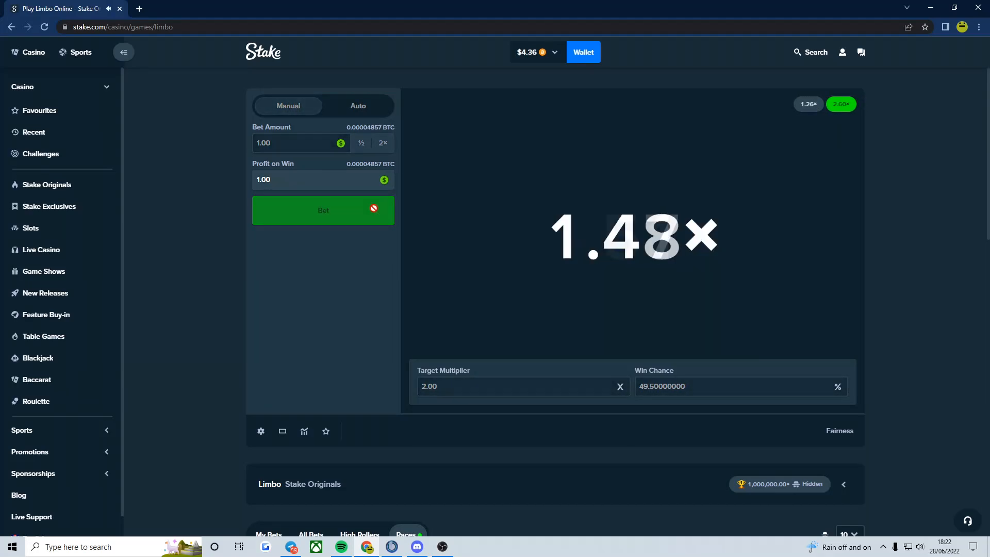
pyautogui.click(323, 211)
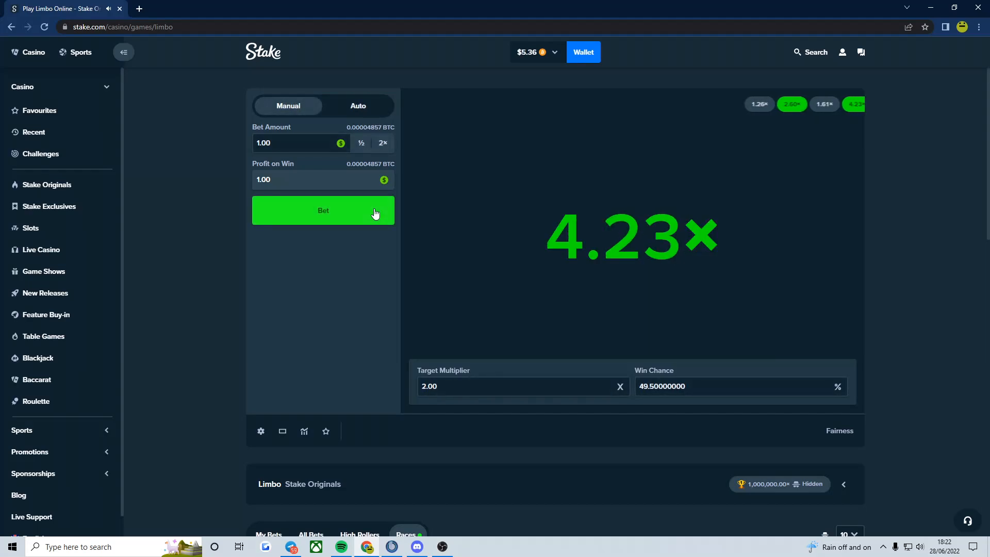
pyautogui.moveTo(539, 266)
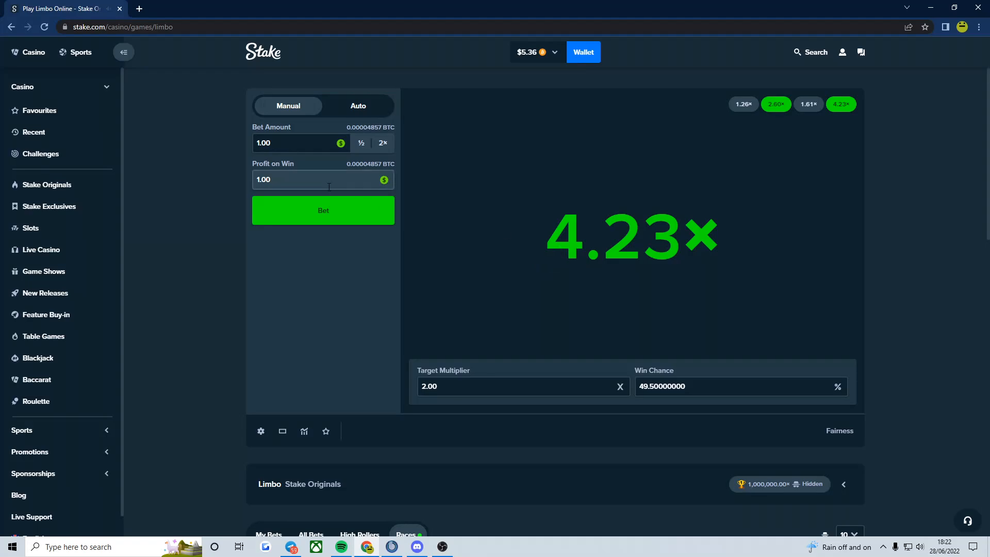
# - Place four more $1 Limbo bets, ending on a 2.41x win with $4.36 left
pyautogui.click(323, 210)
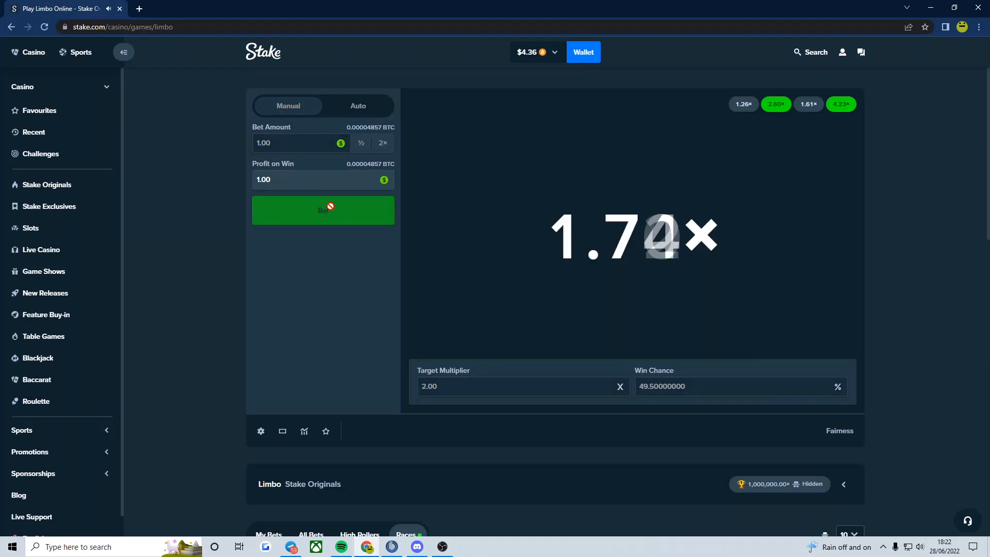
pyautogui.click(323, 210)
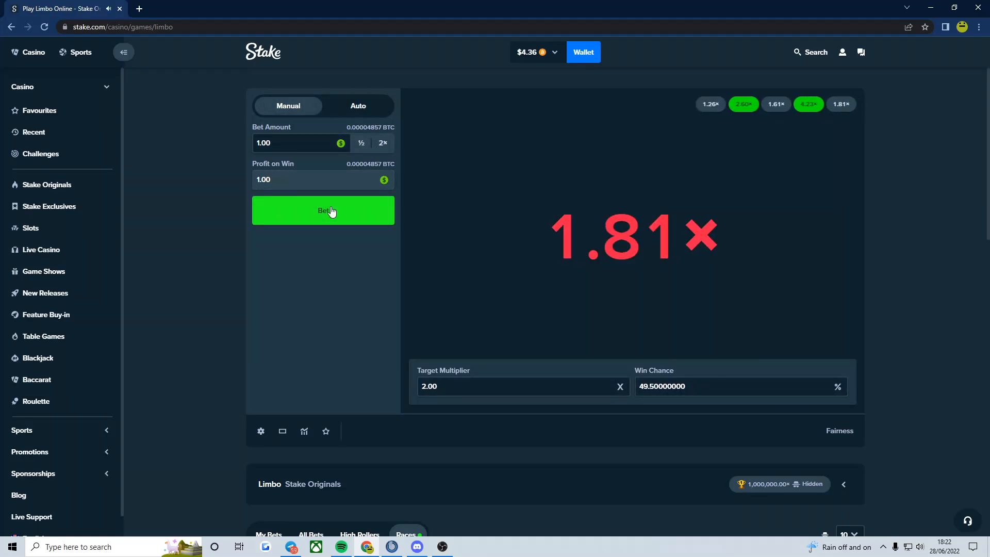
pyautogui.click(323, 210)
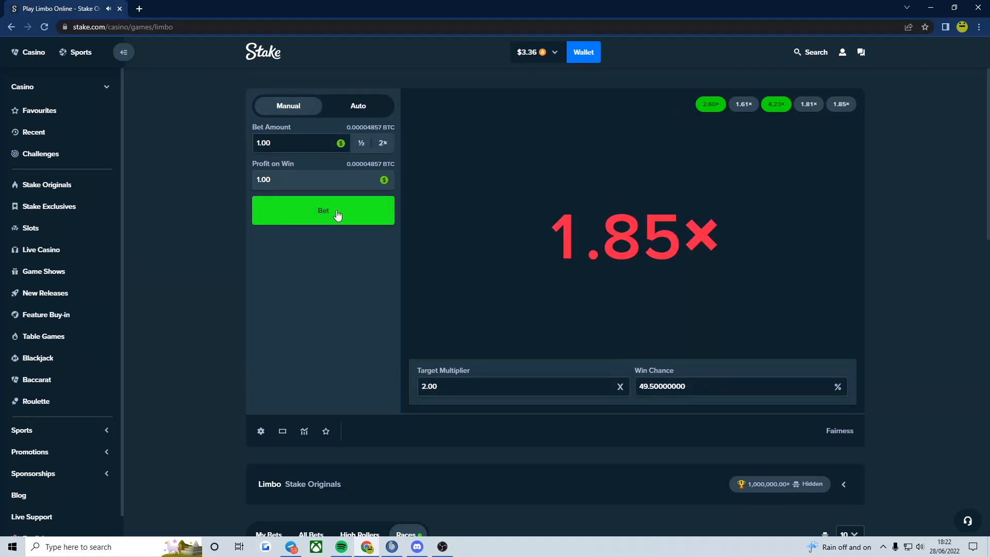
pyautogui.click(323, 210)
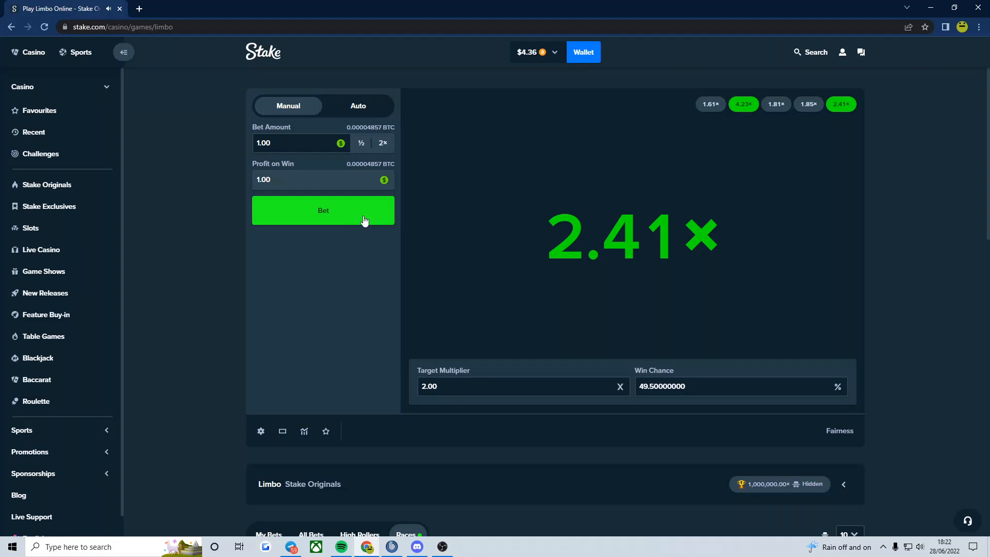
pyautogui.moveTo(306, 137)
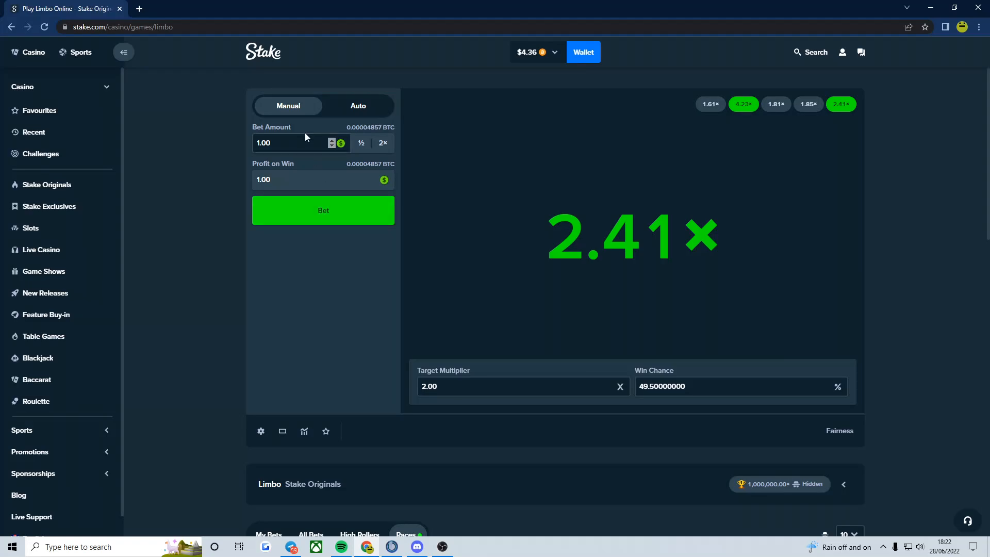
# - Lose a $4 Limbo bet, then a $0.35 bet, draining the balance to $0.01
pyautogui.click(323, 210)
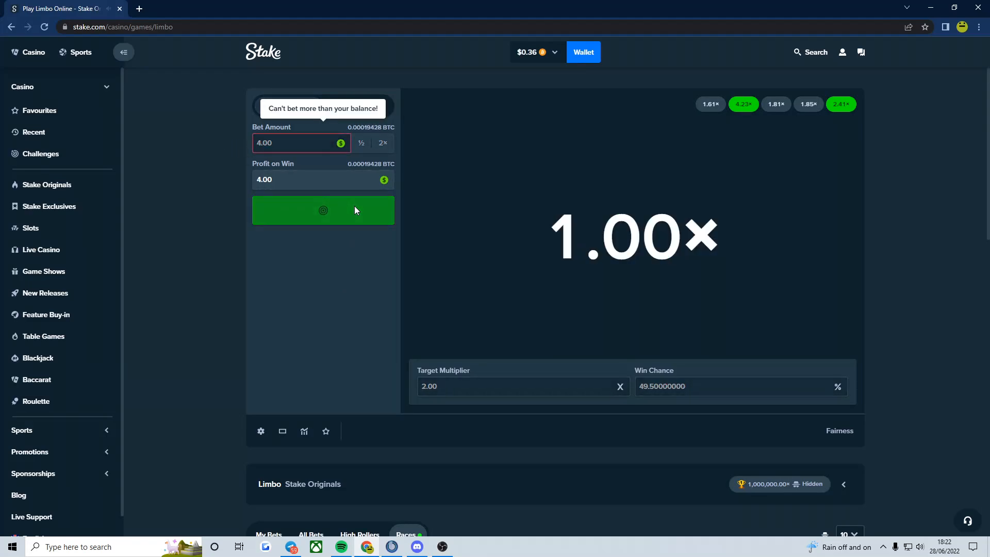
pyautogui.click(323, 210)
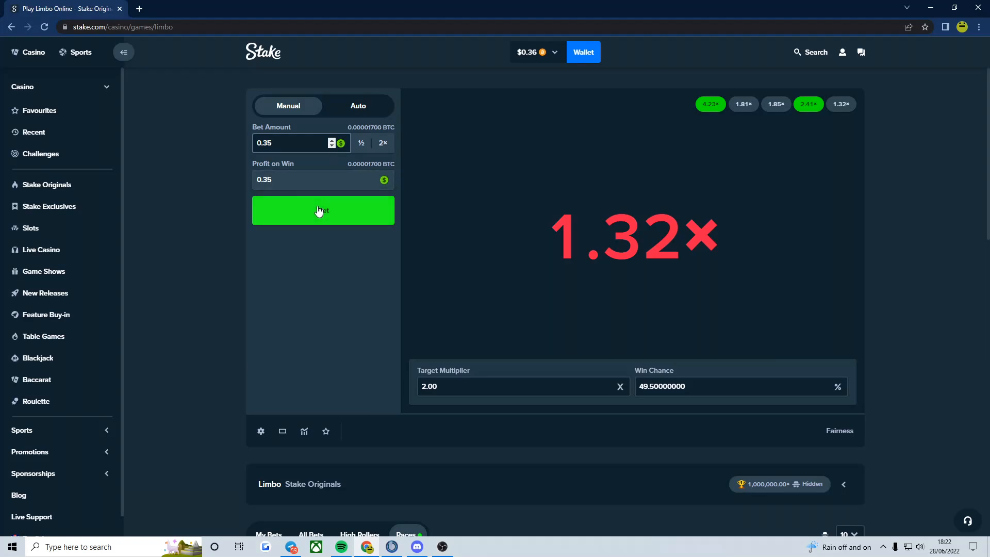
pyautogui.click(323, 209)
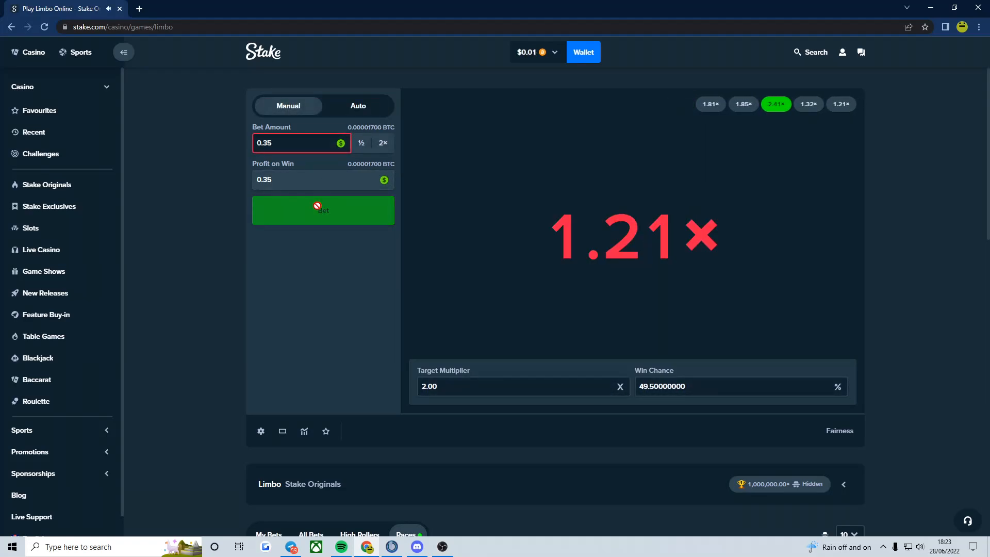
pyautogui.moveTo(588, 237)
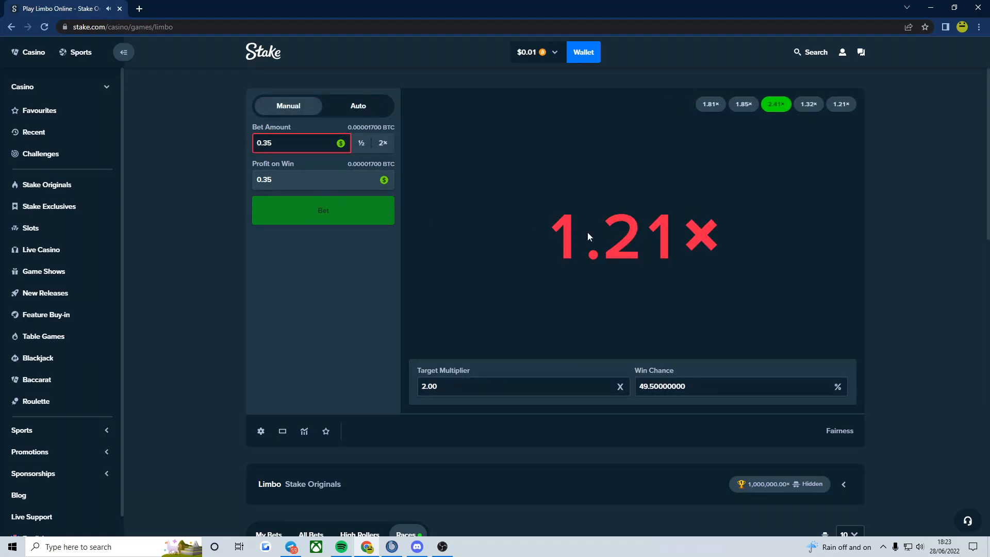